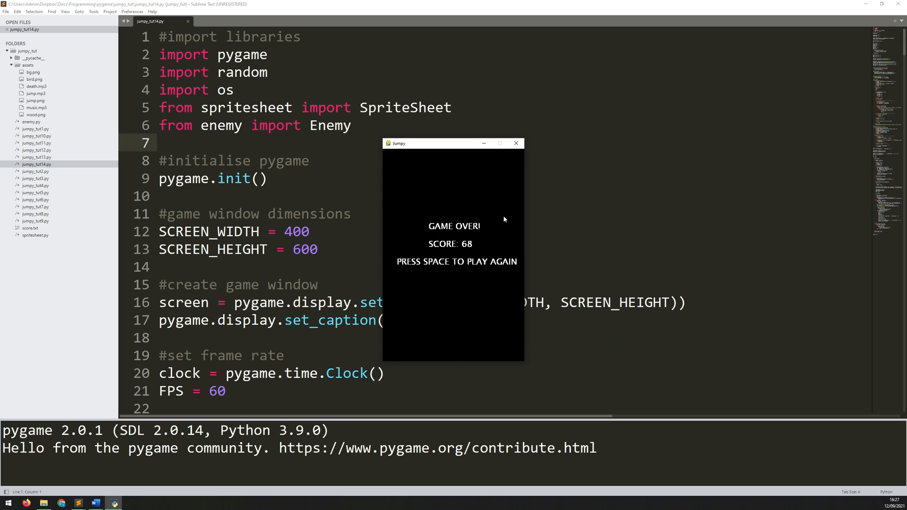
Dismiss the Jumpy GAME OVER screen at score 68 and close the game window.
key(space)
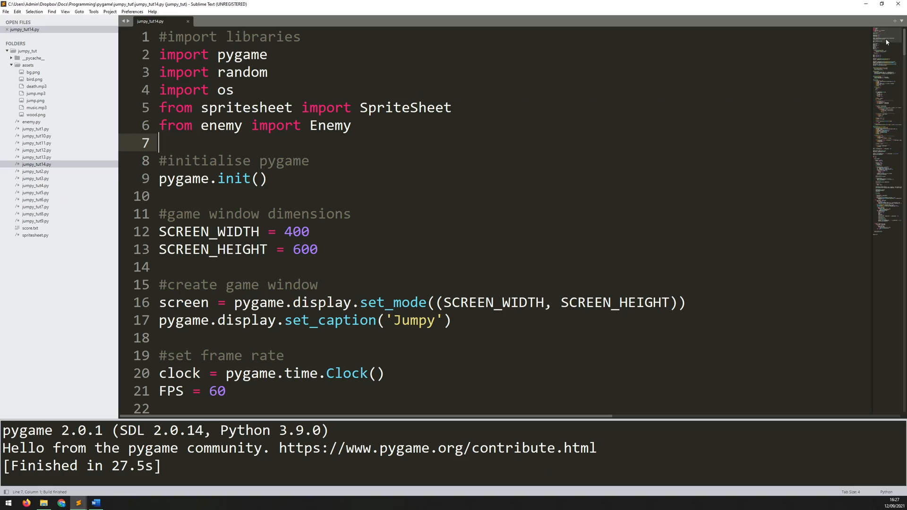
Scroll through the platform and enemy update code and adjust the blank line after the os import.
scroll(down, 3)
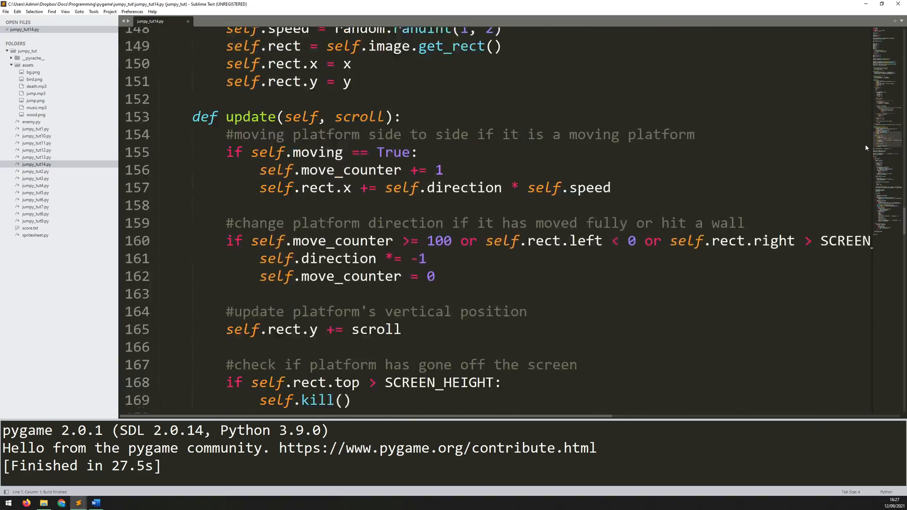
scroll(down, 3)
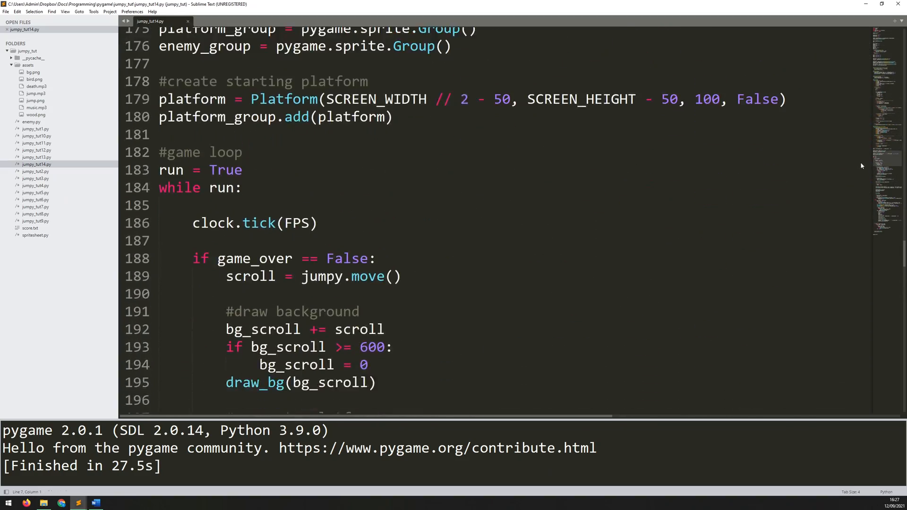
scroll(down, 3)
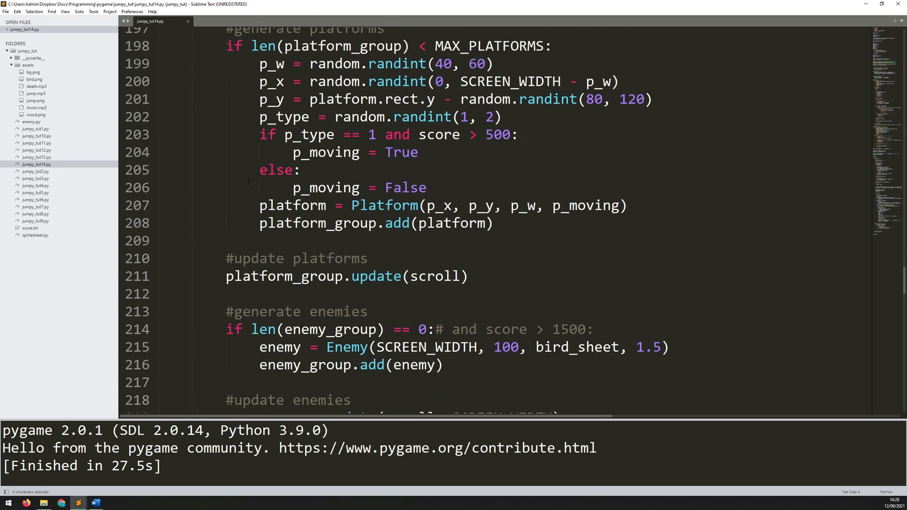
scroll(down, 3)
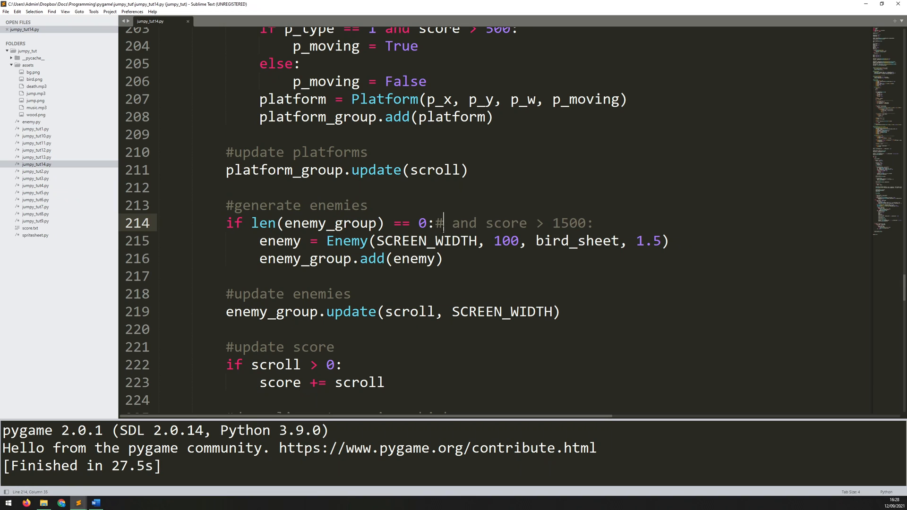
key(Backspace)
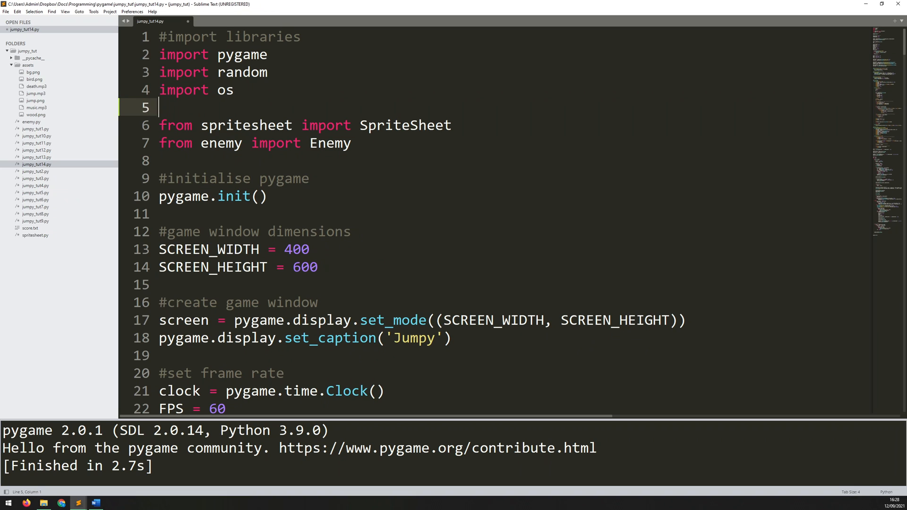
Add 'from pygame import mixer' on line 5.
text(from pygame im)
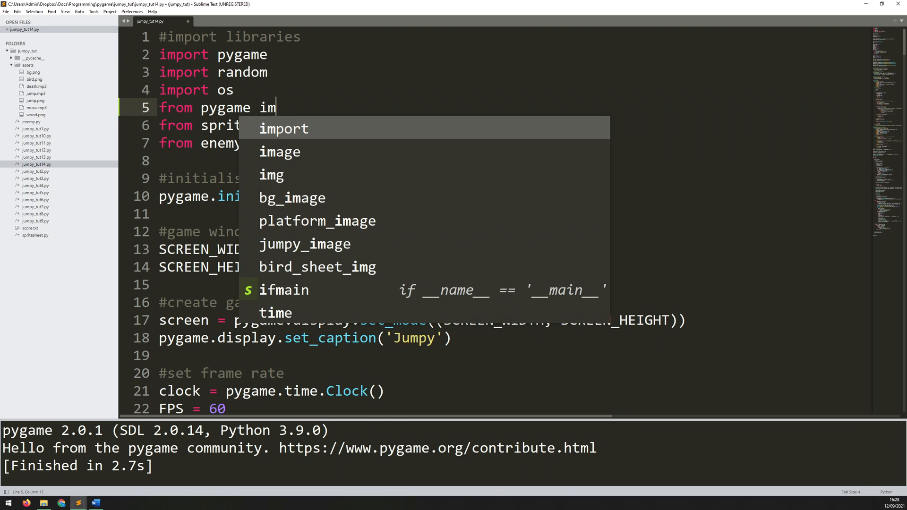
text(port)
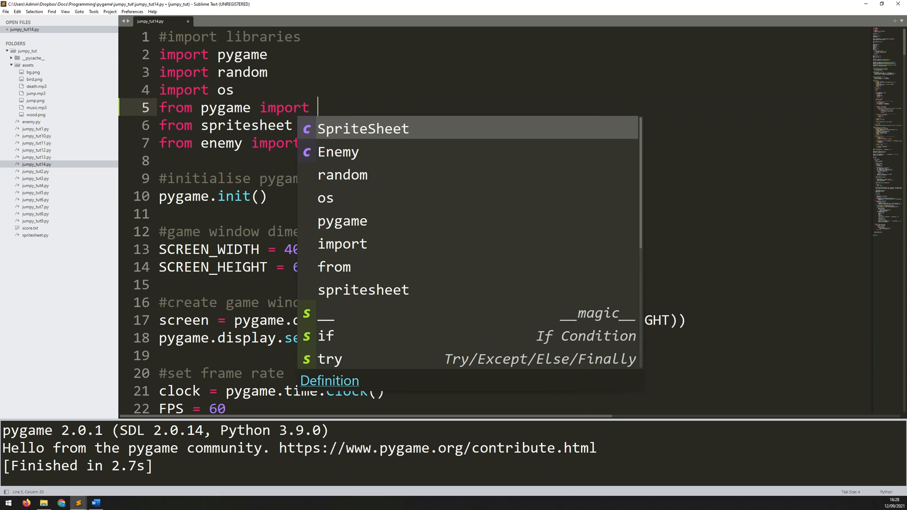
text(mixer)
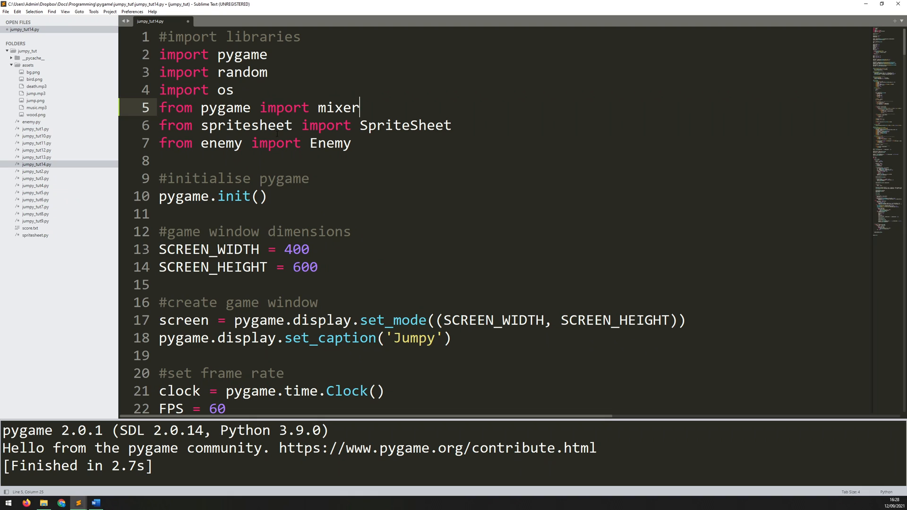
Insert 'mixer.init()' on the line just above pygame.init().
click(309, 178)
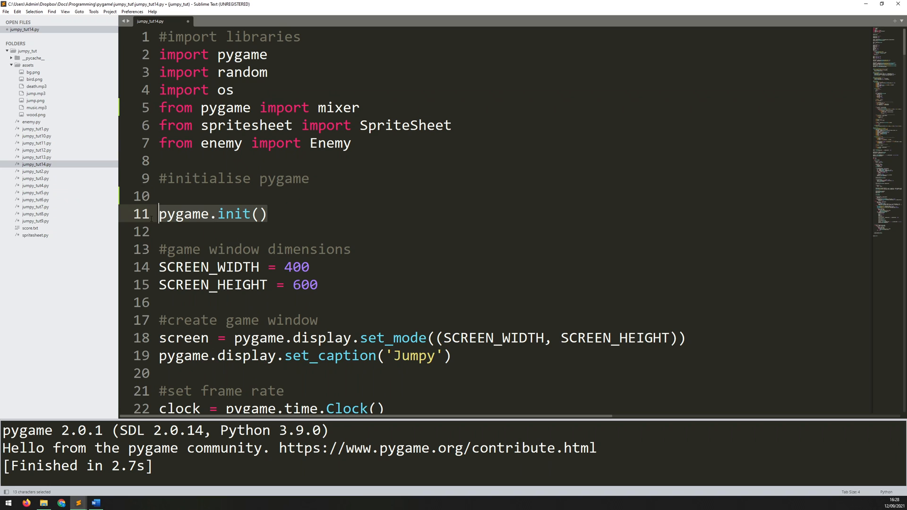
text(mi)
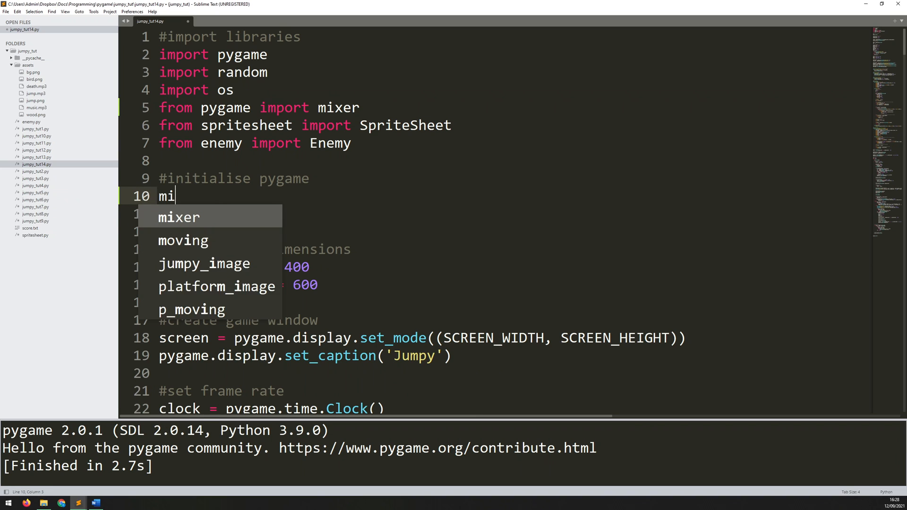
text(xer.init()
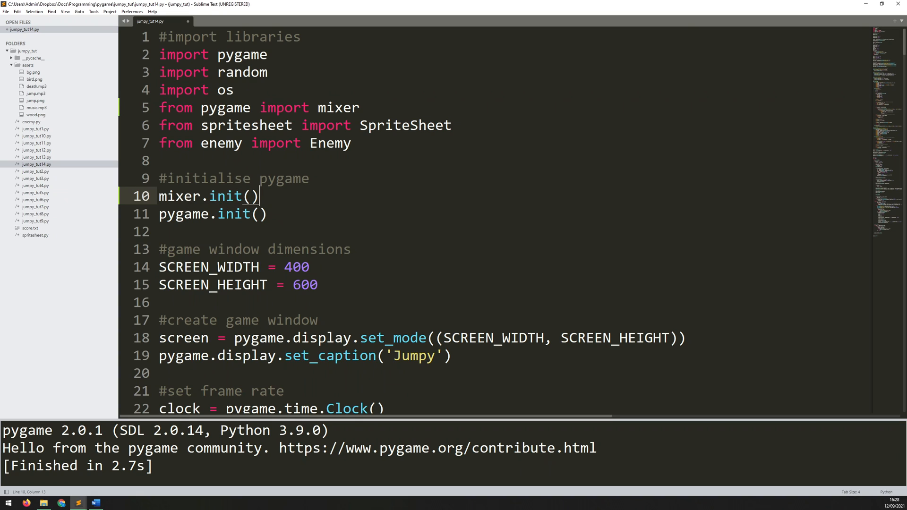
click(266, 214)
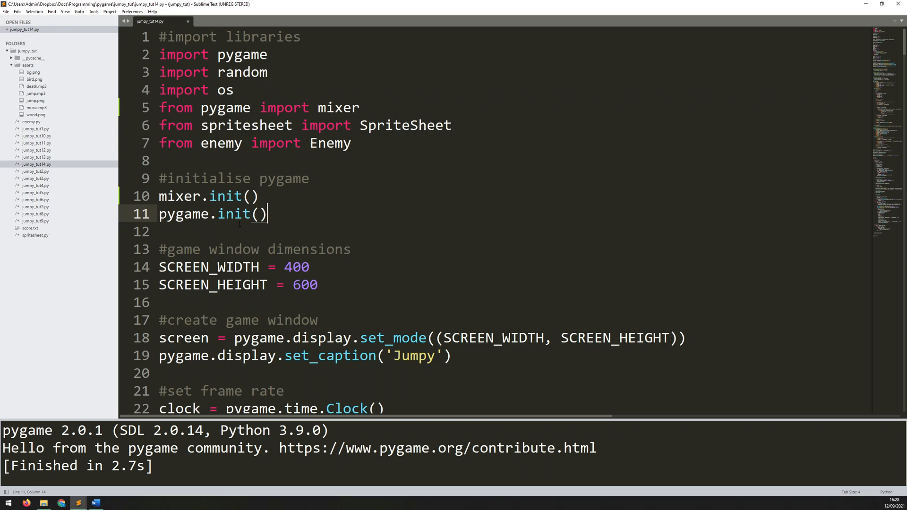
Add a '#load music and sounds' comment section after the FPS setting.
scroll(down, 3)
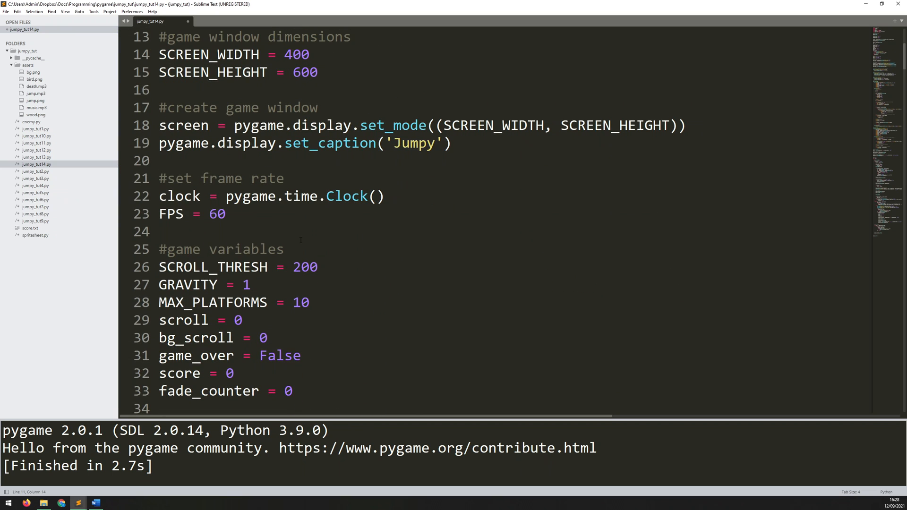
scroll(down, 3)
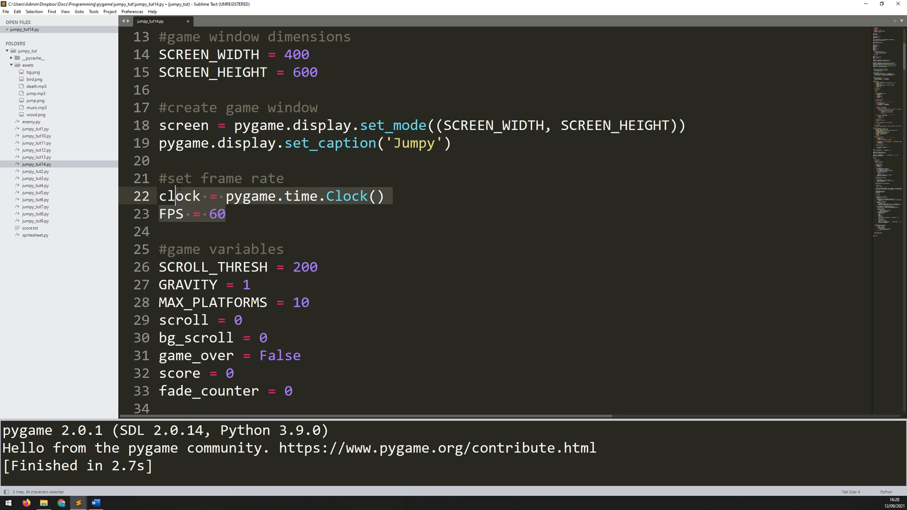
key(enter)
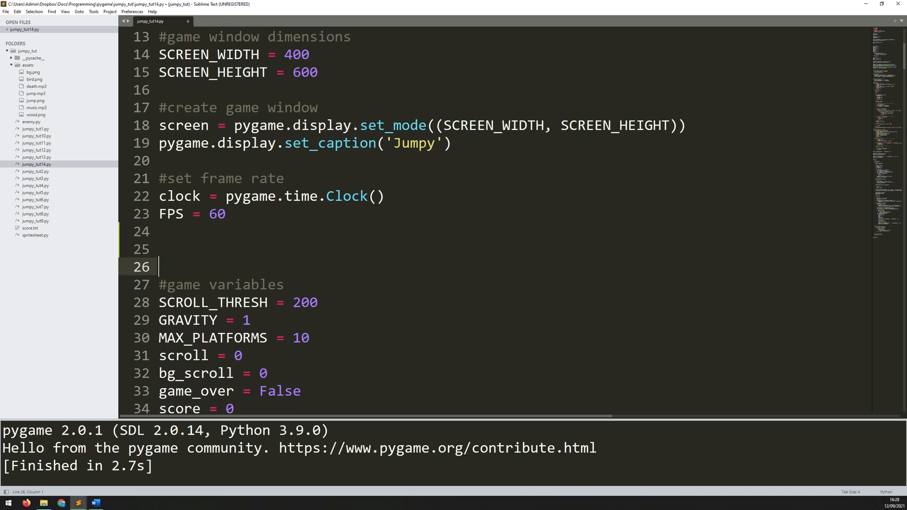
text(#)
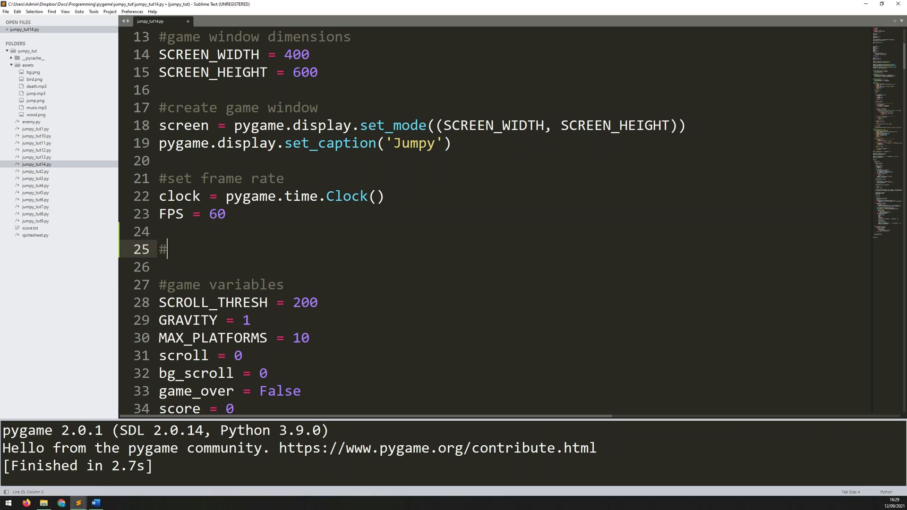
text(load music and sounds)
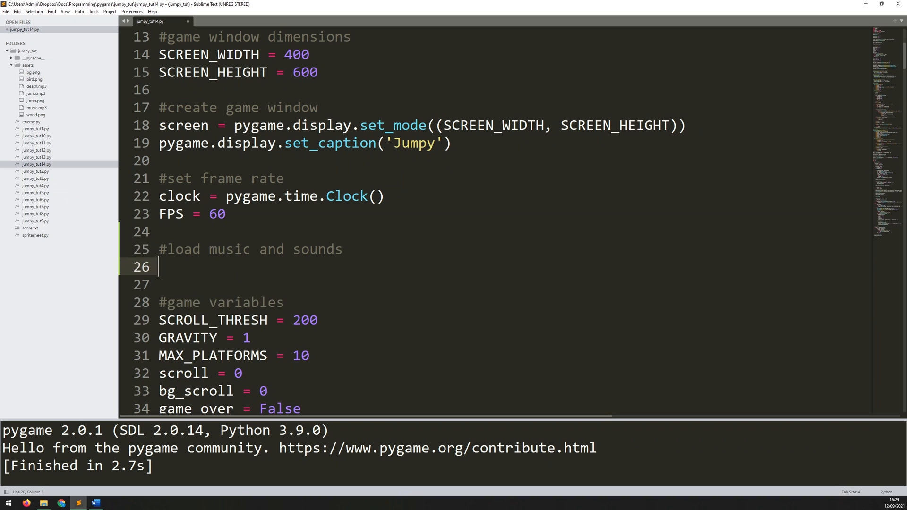
Type pygame.mixer.music.load('assets/music.mp3') under the new comment.
text(pygame.)
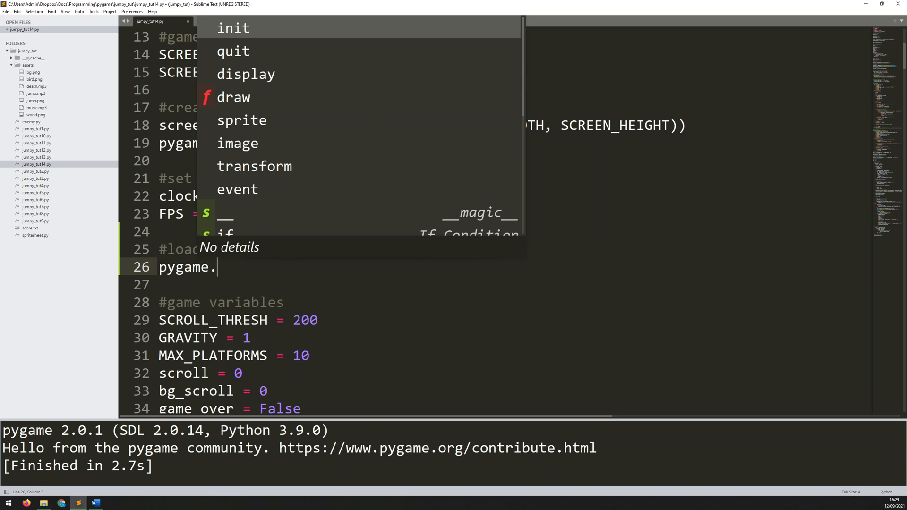
text(m)
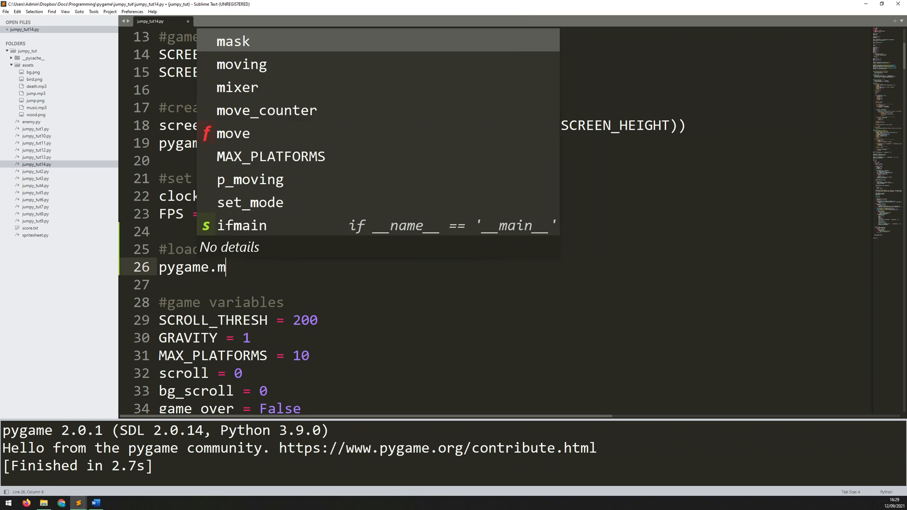
text(ixer.msu)
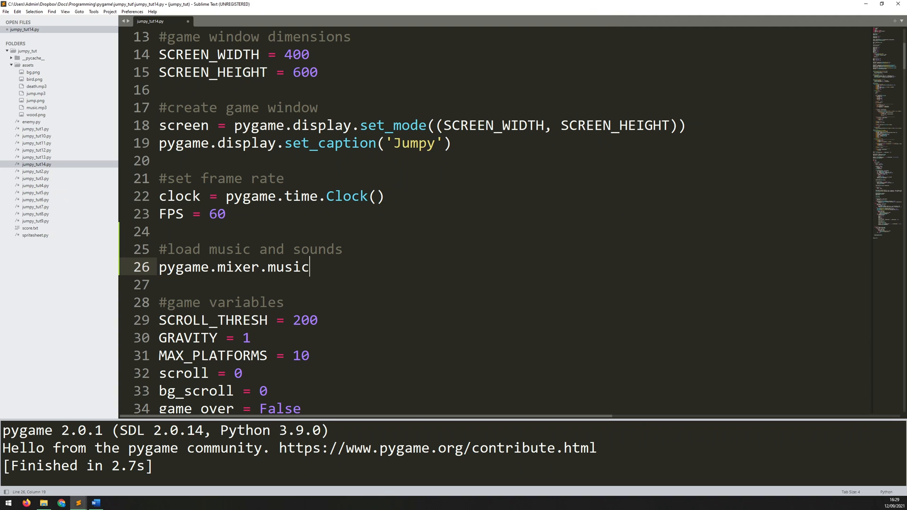
text(.load()
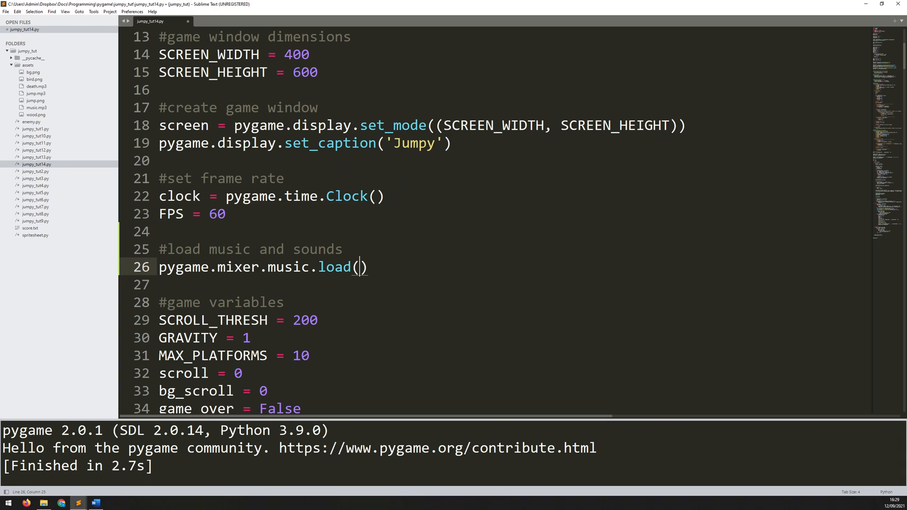
text('')
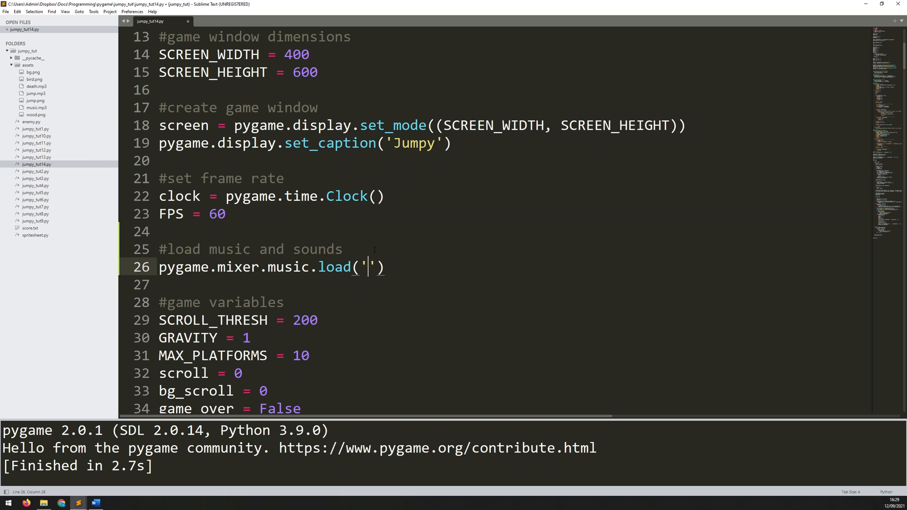
text(assets)
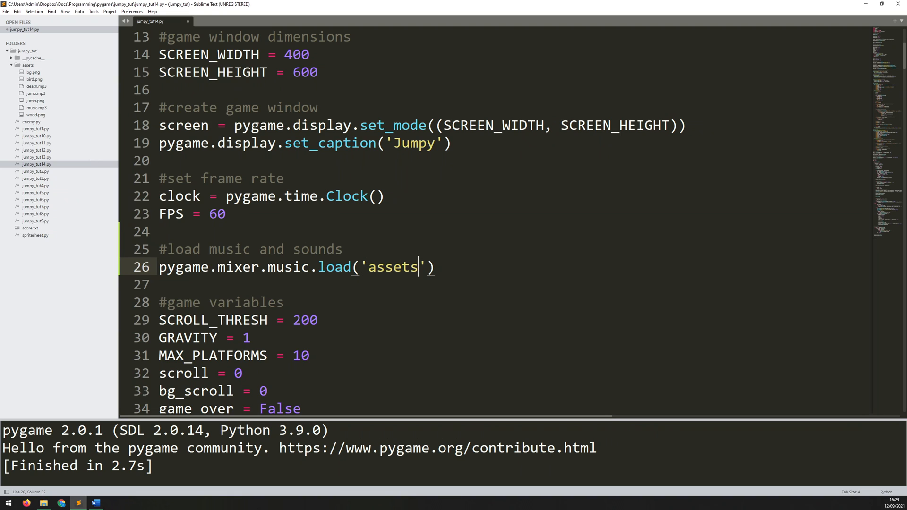
text(/music)
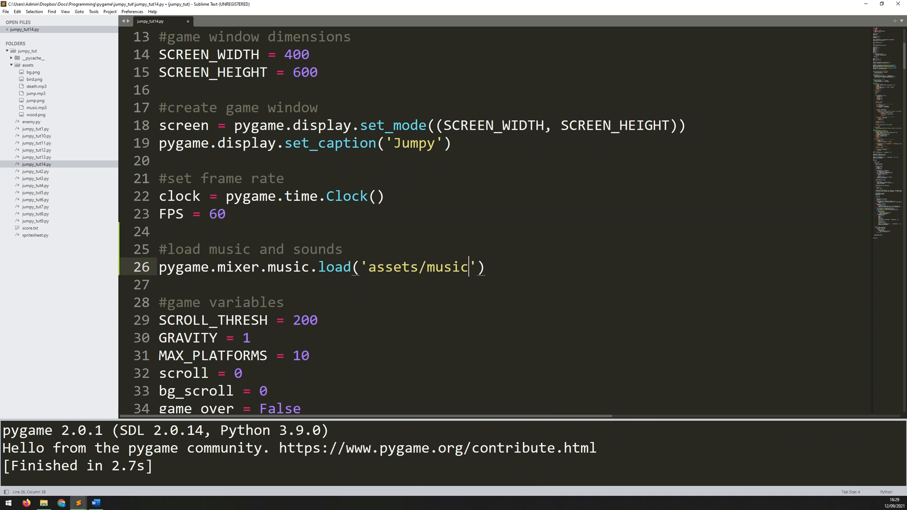
text(.mp)
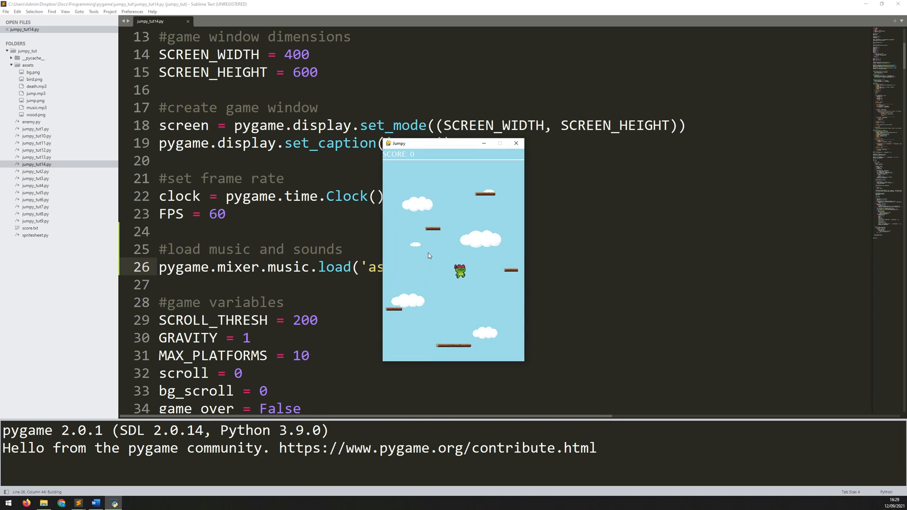
Add pygame.mixer.music.play(-1, 0.0) after the load line so music loops endlessly.
click(515, 142)
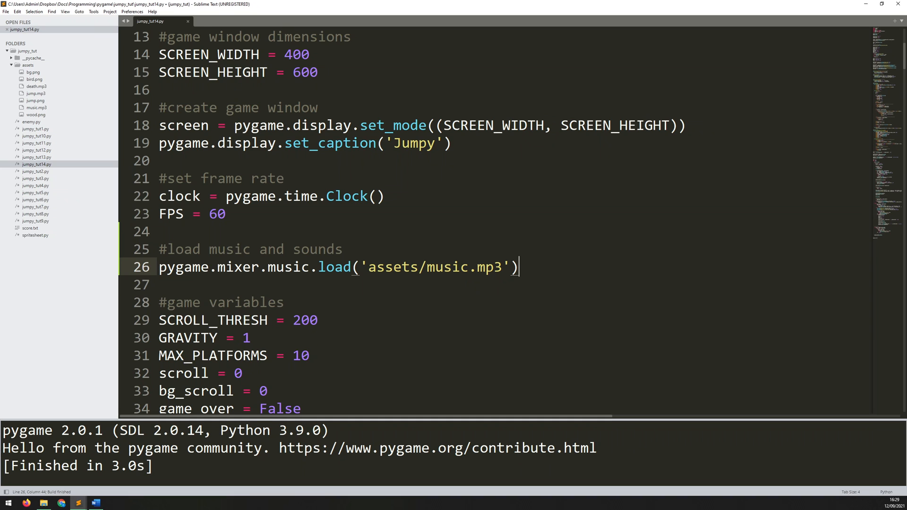
text(pygame.)
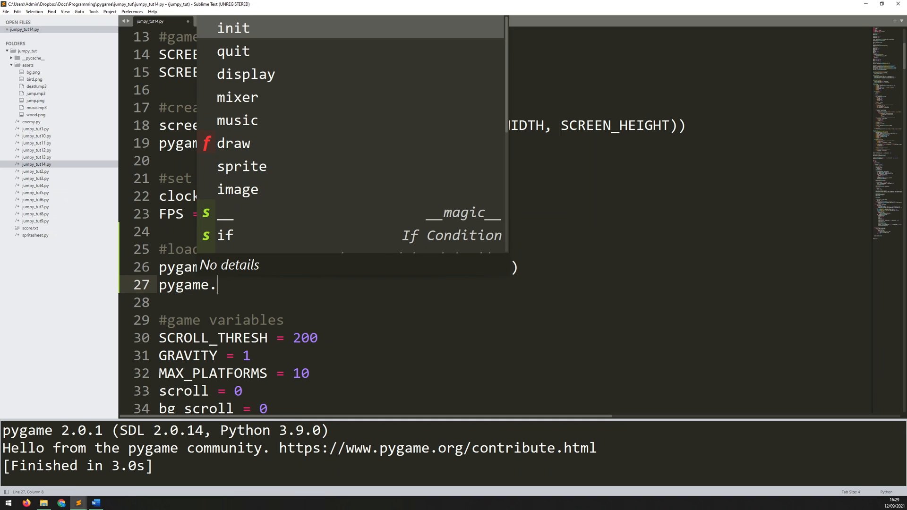
text(mixer.music)
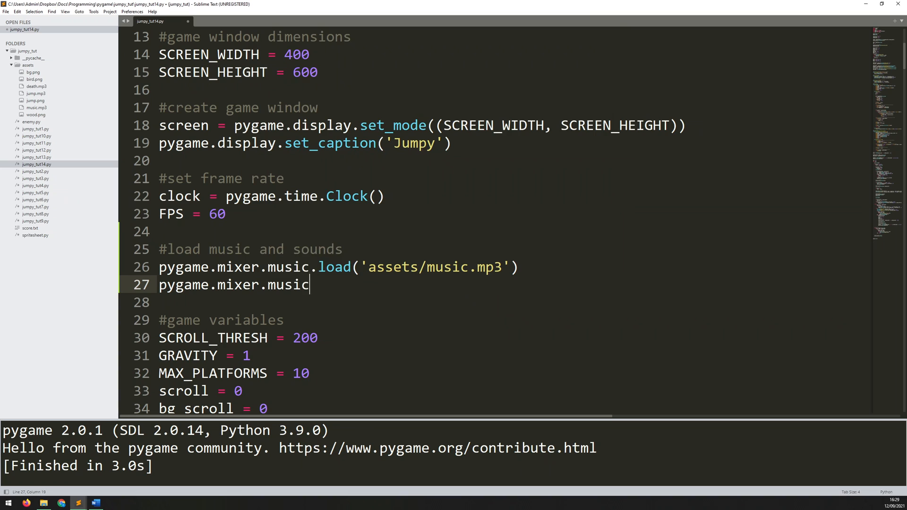
text(.play())
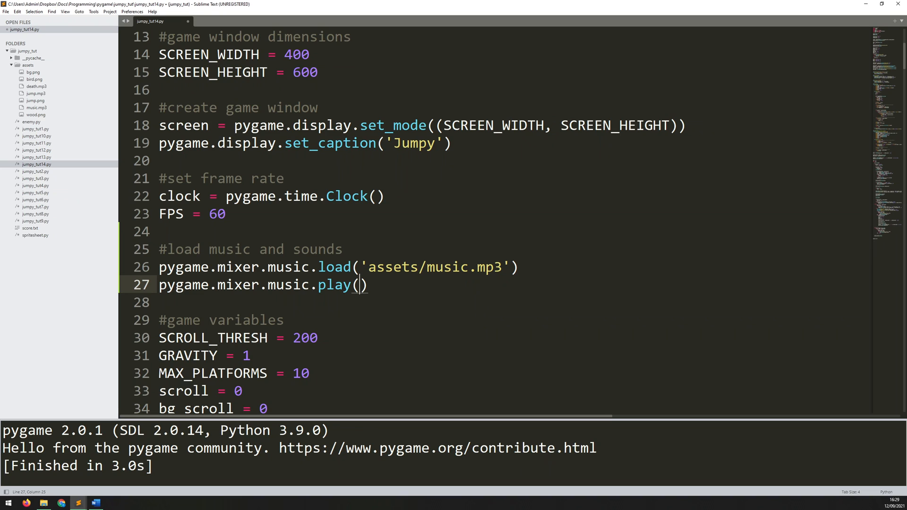
text(-1)
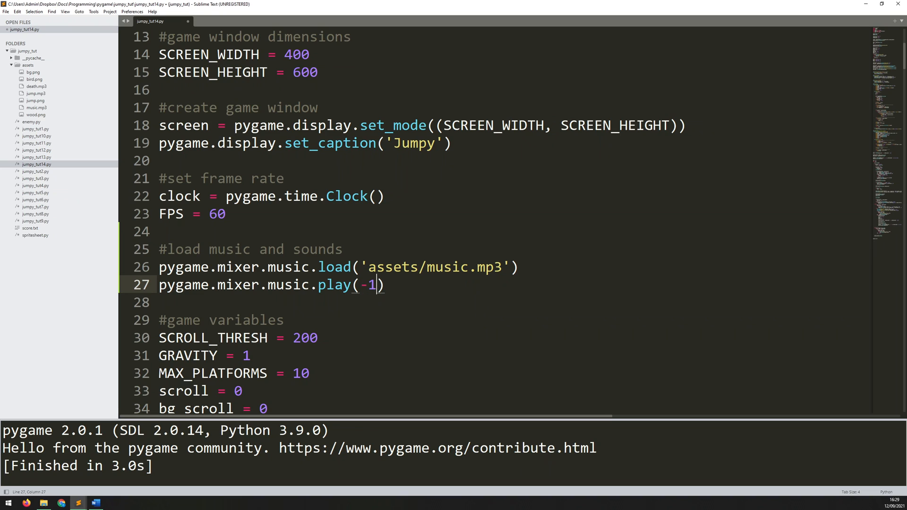
text(, 0.0)
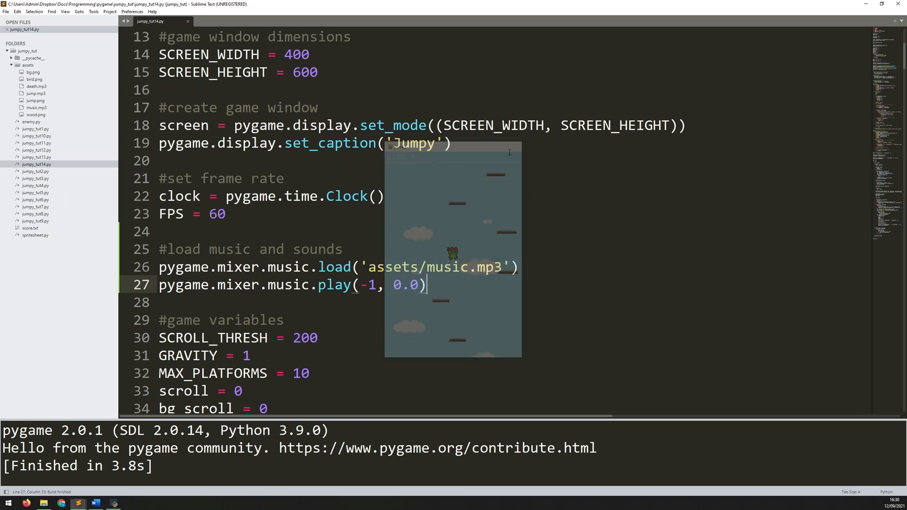
Insert pygame.mixer.music.set_volume(0.6) between the music load and play lines.
key(enter)
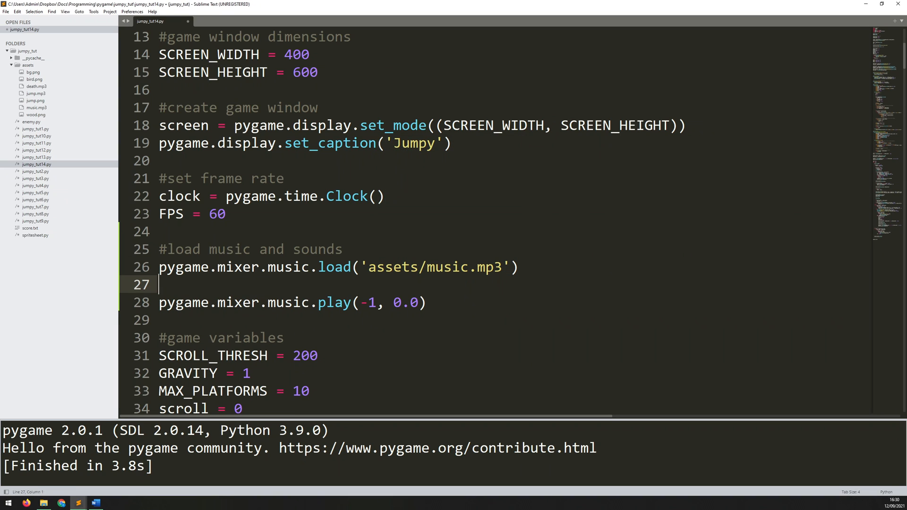
text(pygame.mixer.music.set_volume()
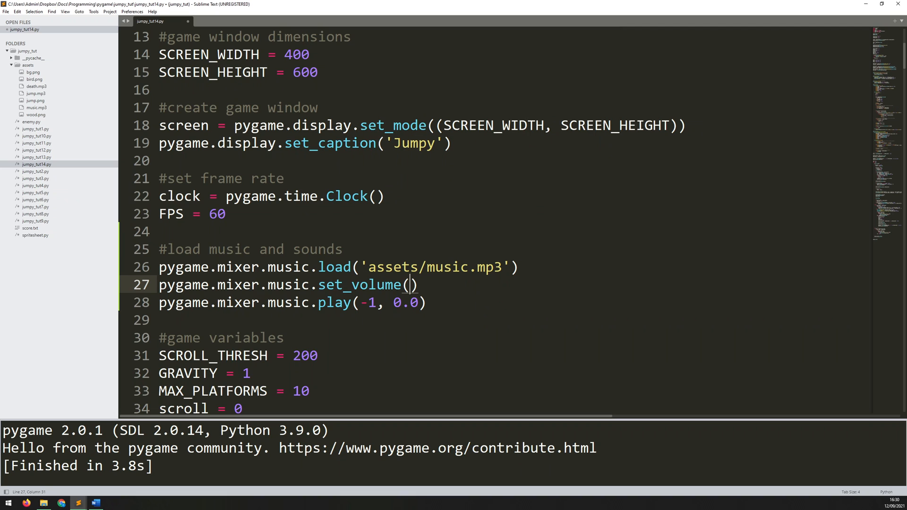
text(0.6)
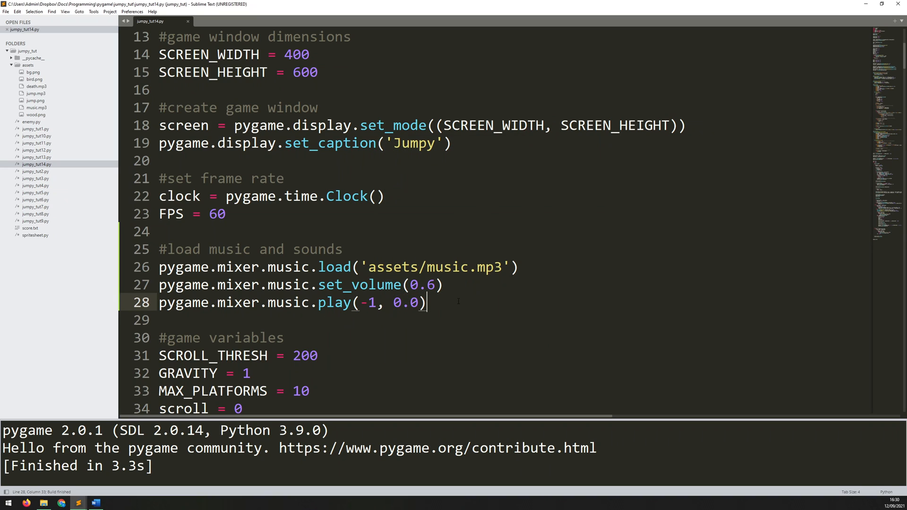
Add jump_fx = pygame.mixer.Sound('asets/jump.mp3') on a new line after the play call.
key(enter)
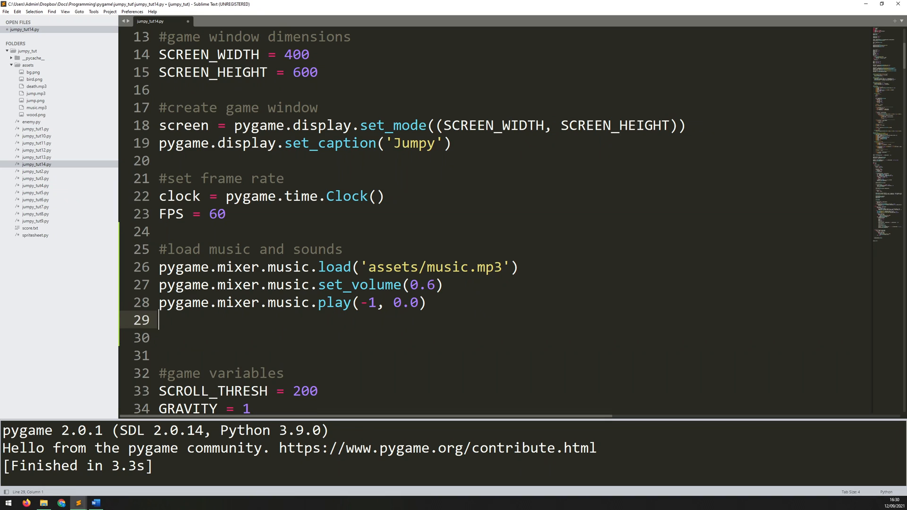
text(j)
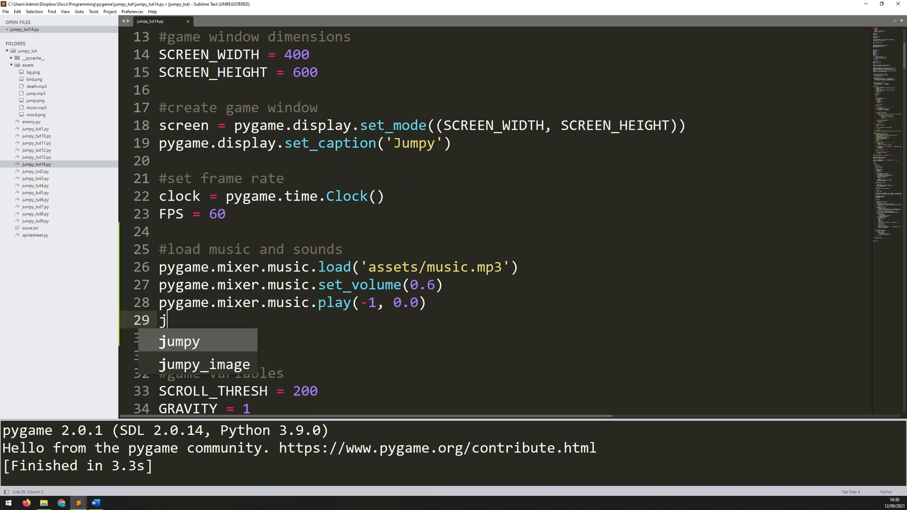
text(ump_fx)
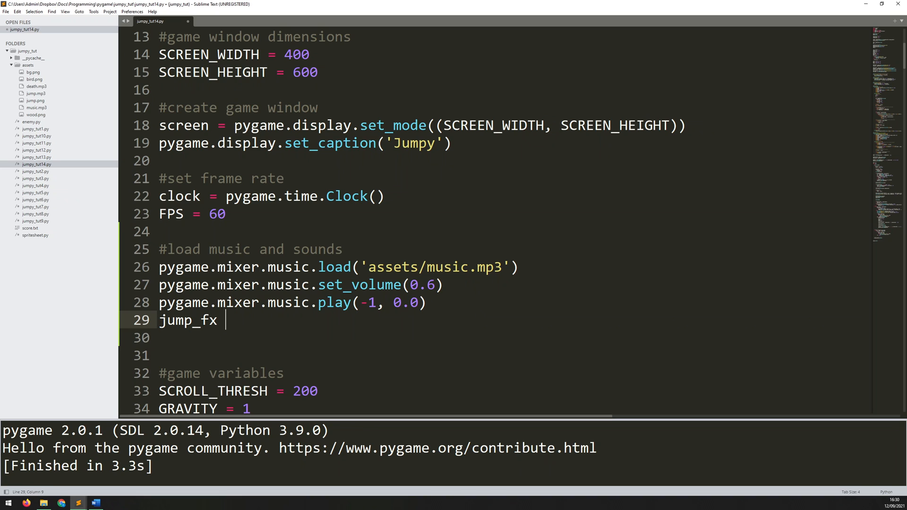
text(= pygame.)
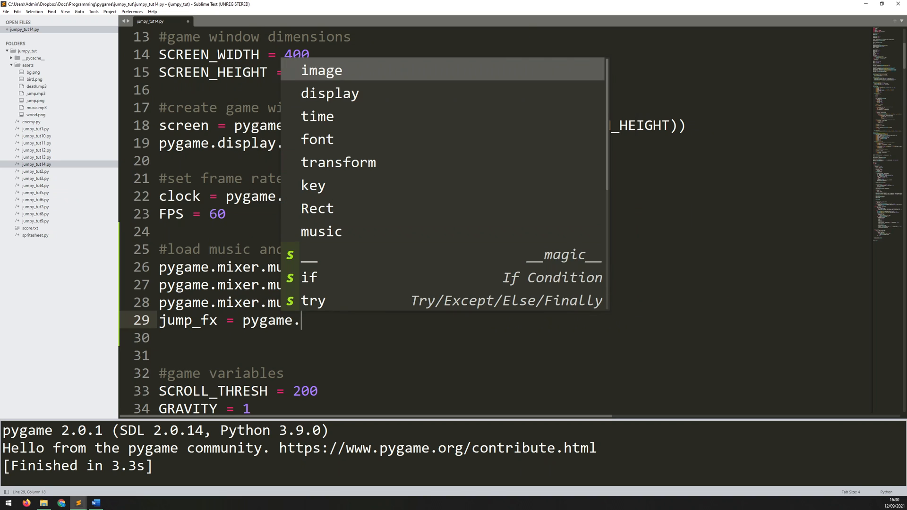
text(mixer.Sou)
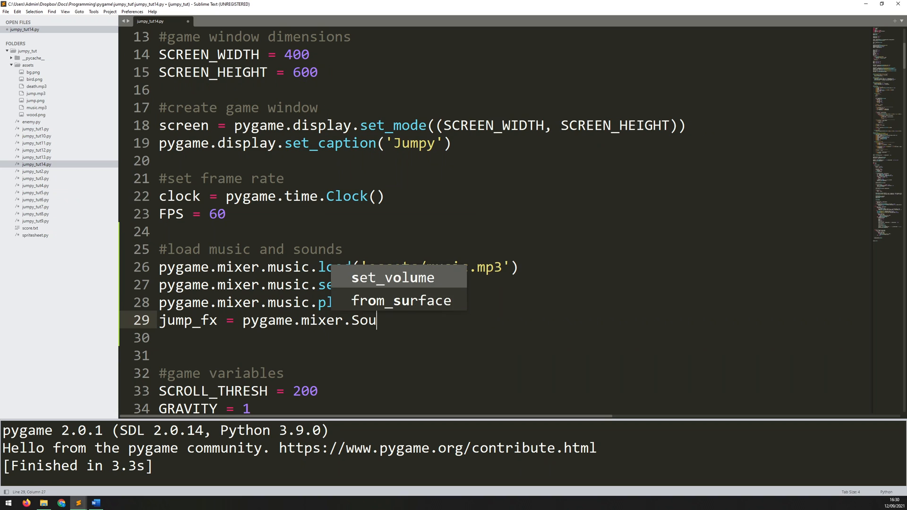
text(nd()
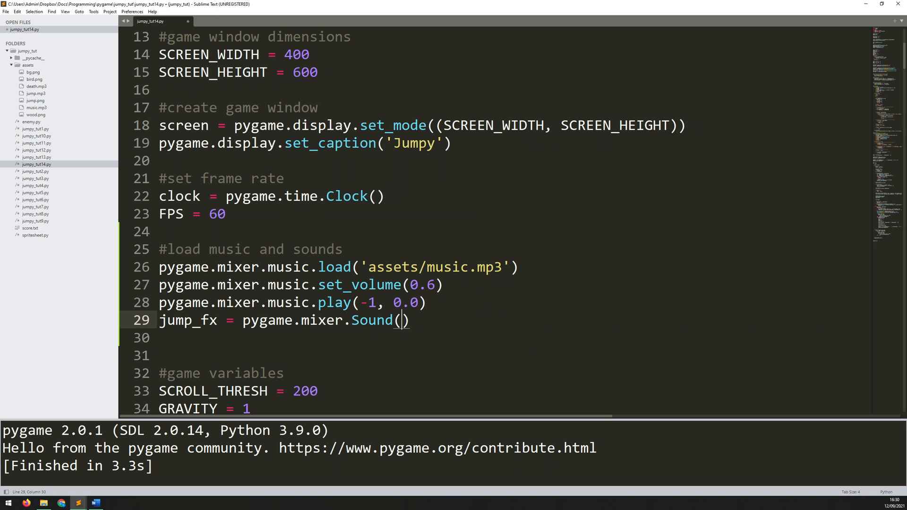
text(a')
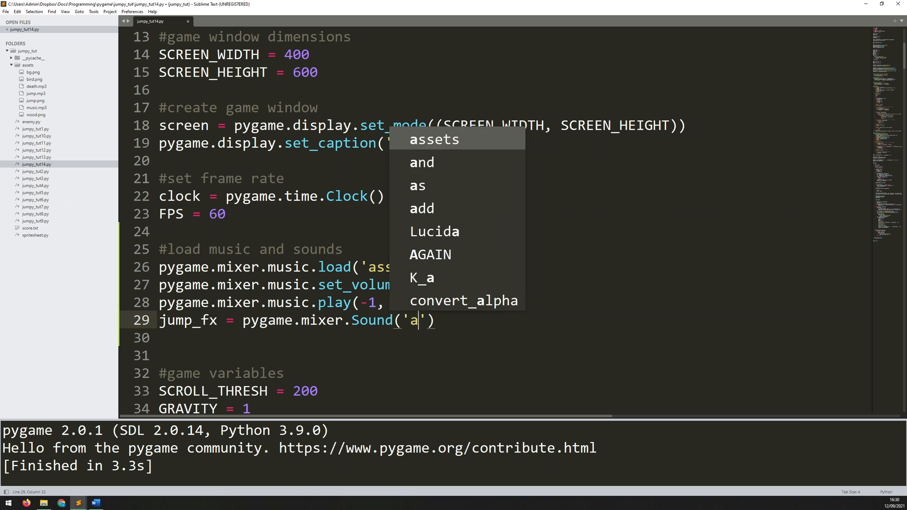
text(sets/)
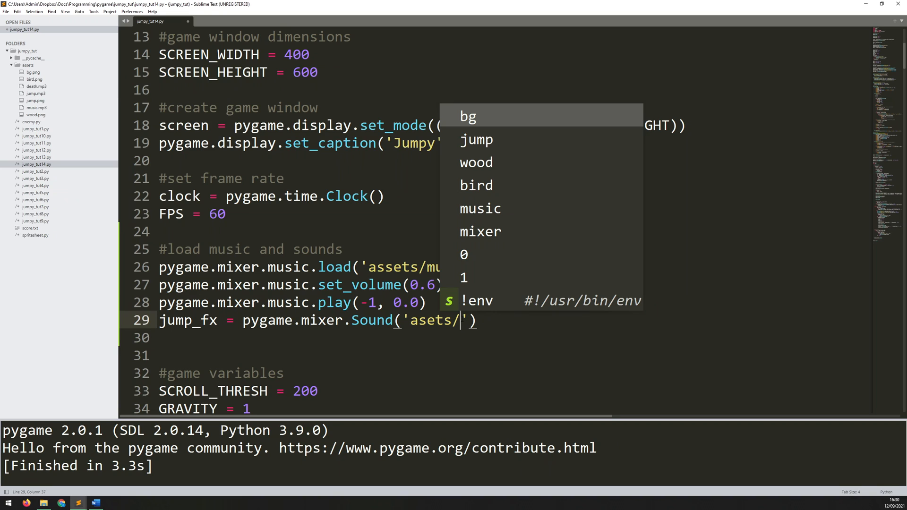
text(jump.mp)
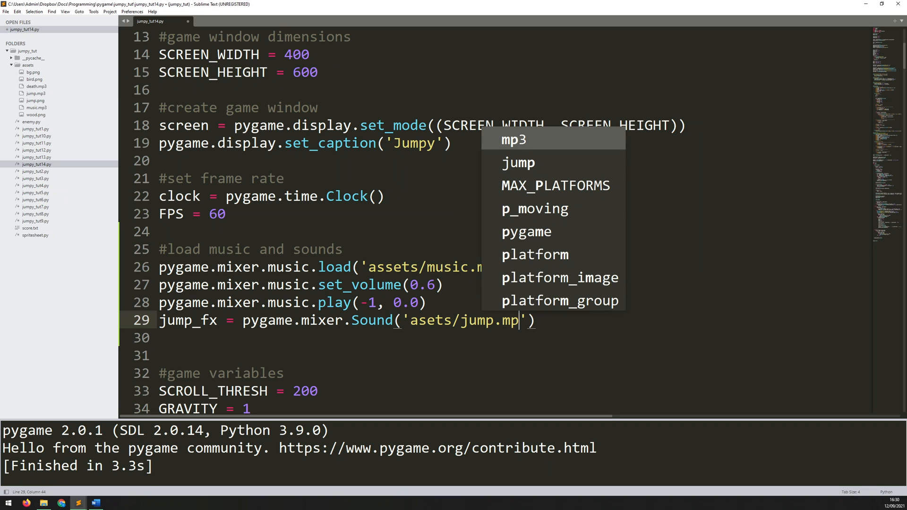
text(3)
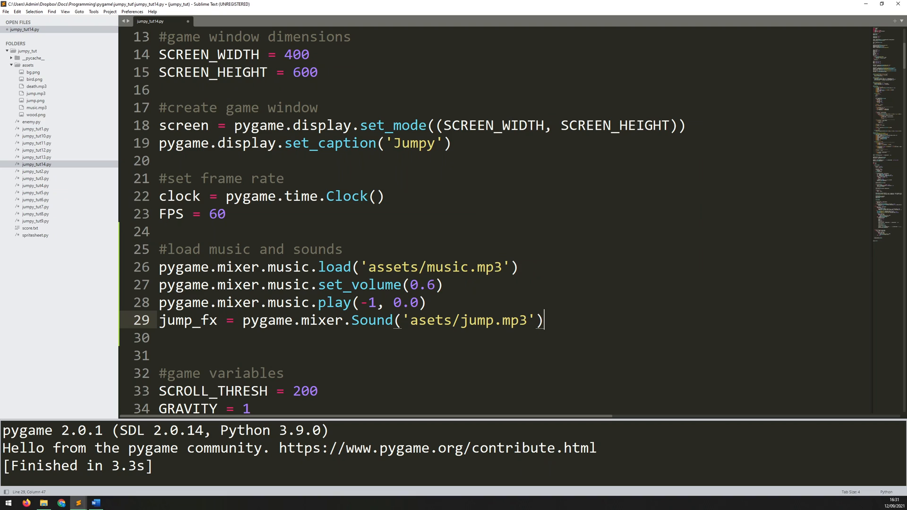
Set the jump sound volume with jump_fx.set_volume(0.5).
text(jump_fx)
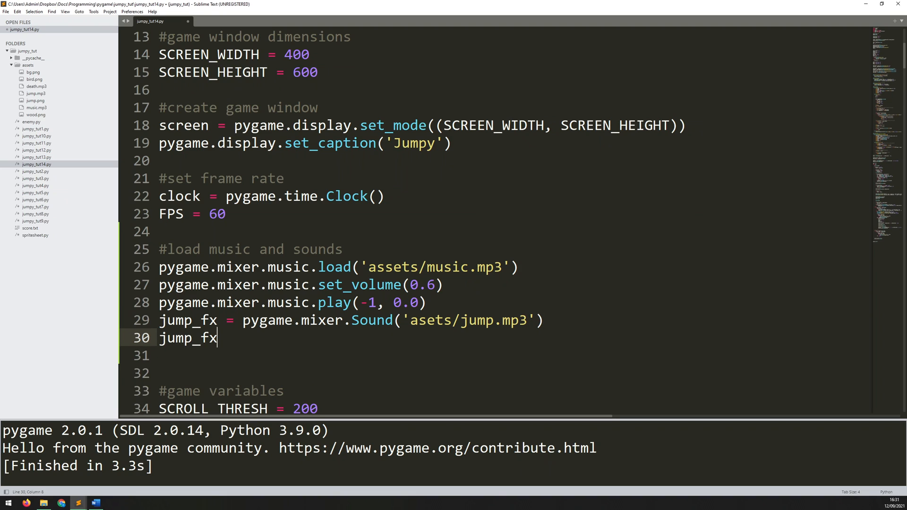
text(.set_volu)
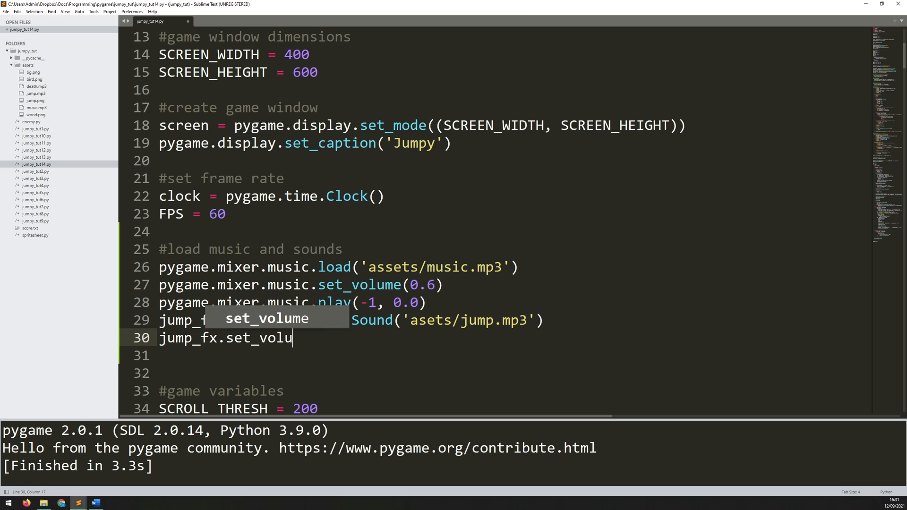
key(Tab)
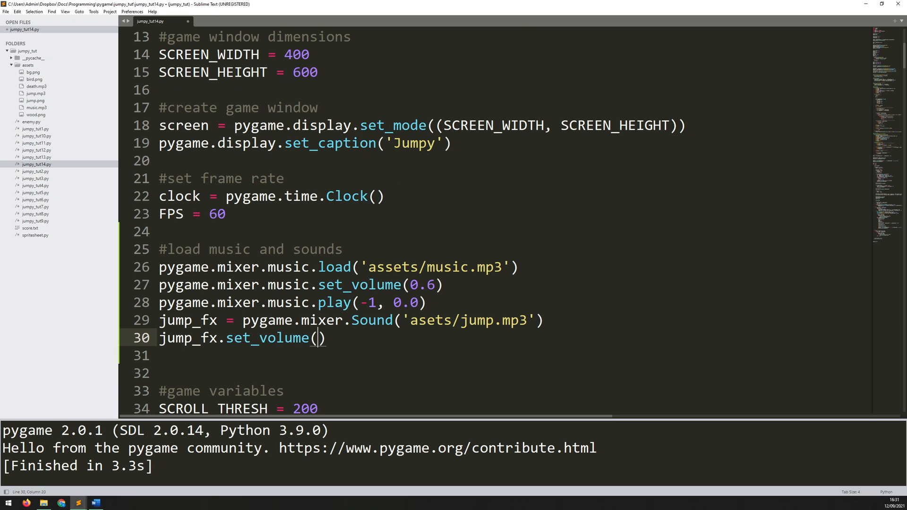
text(0.5)
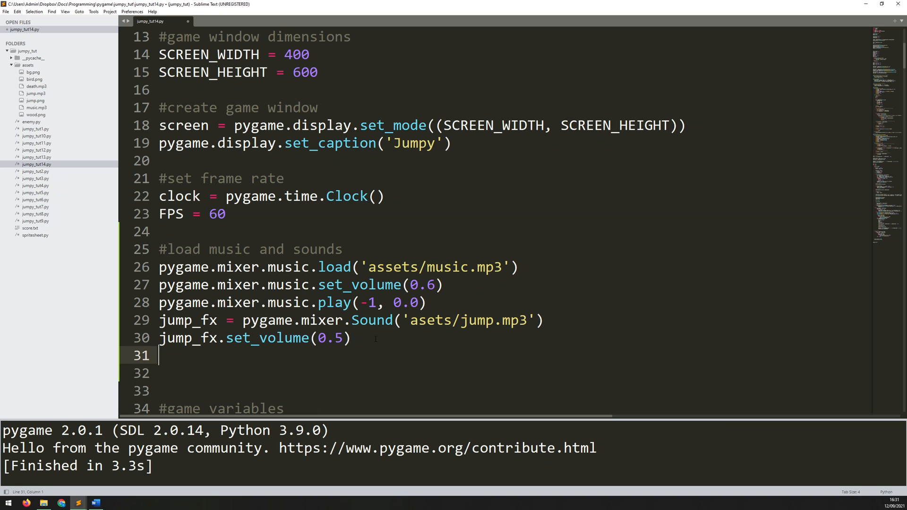
Duplicate the jump_fx lines and rename them to death_fx loading 'asets/death.mp3'.
key(ctrl+c)
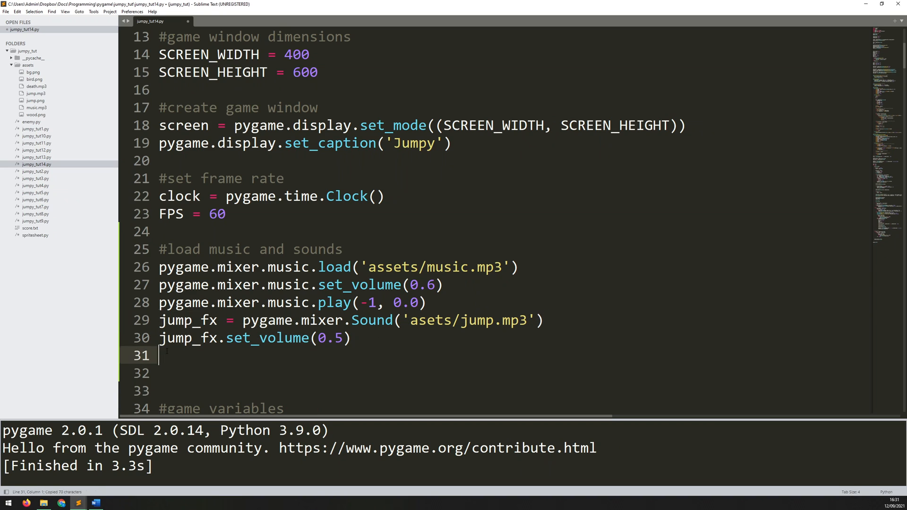
key(ctrl+v)
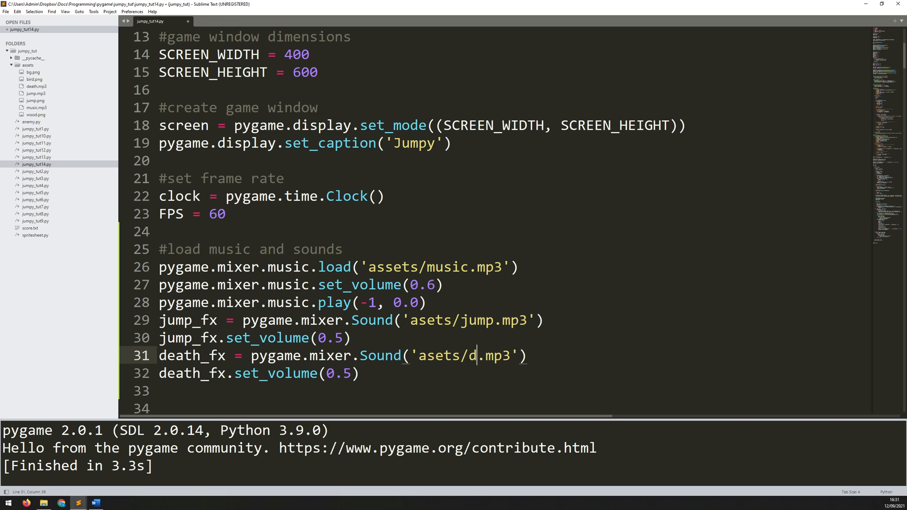
text(eath)
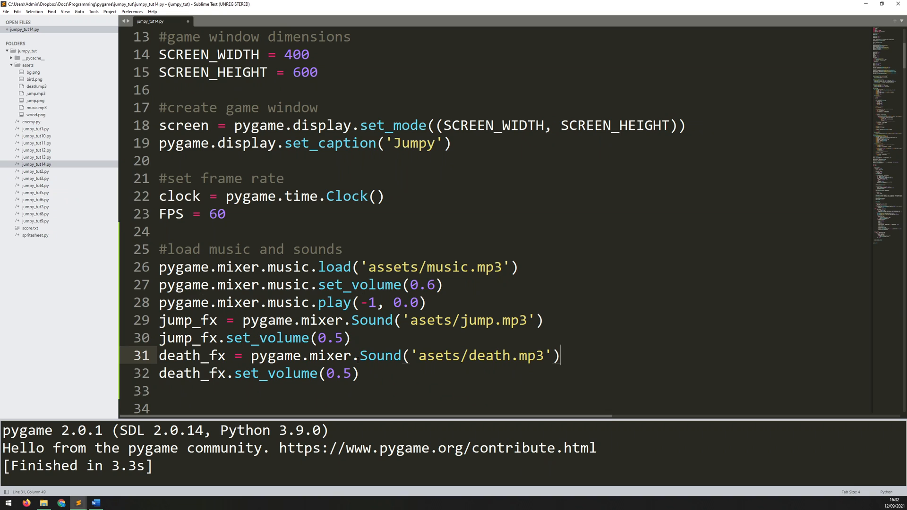
Change 'asets' to 'assets' in both sound paths, then run and close the game.
click(284, 320)
text(s)
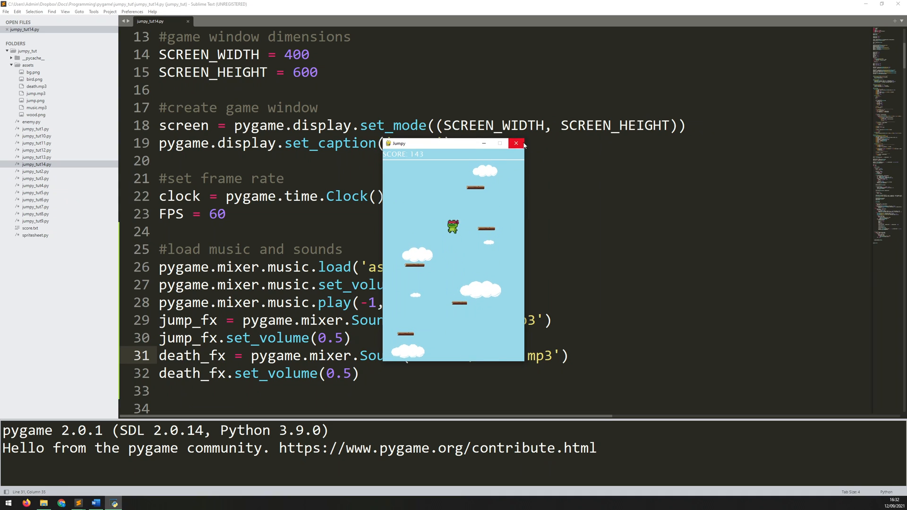
click(514, 143)
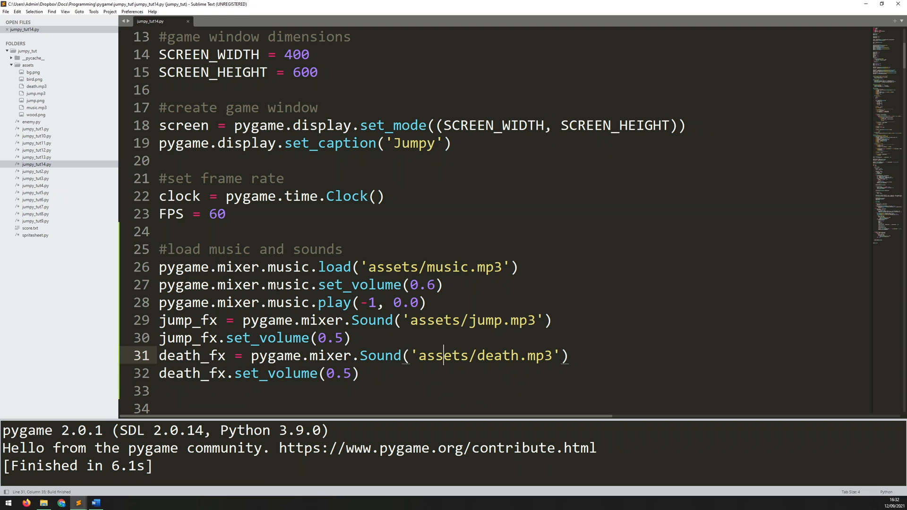
Scroll to the Player move() method and place the caret after self.vel_y = -20.
scroll(down, 3)
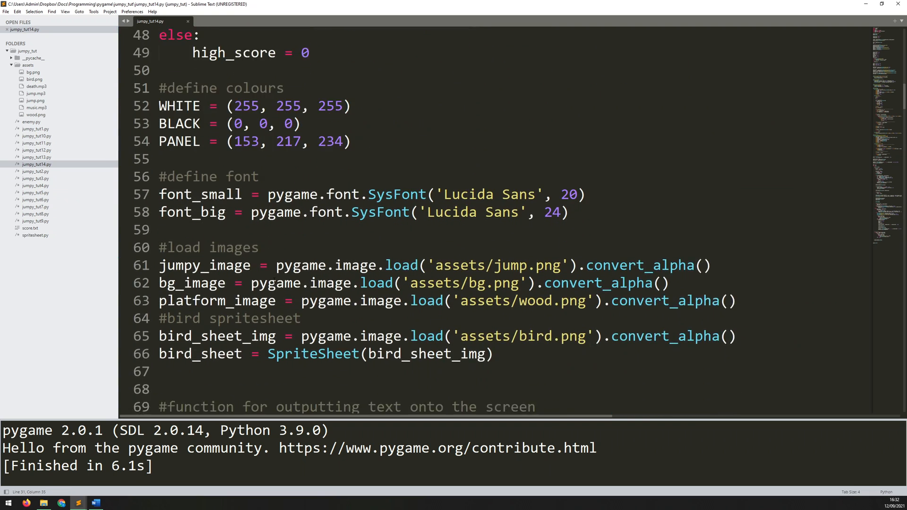
scroll(down, 3)
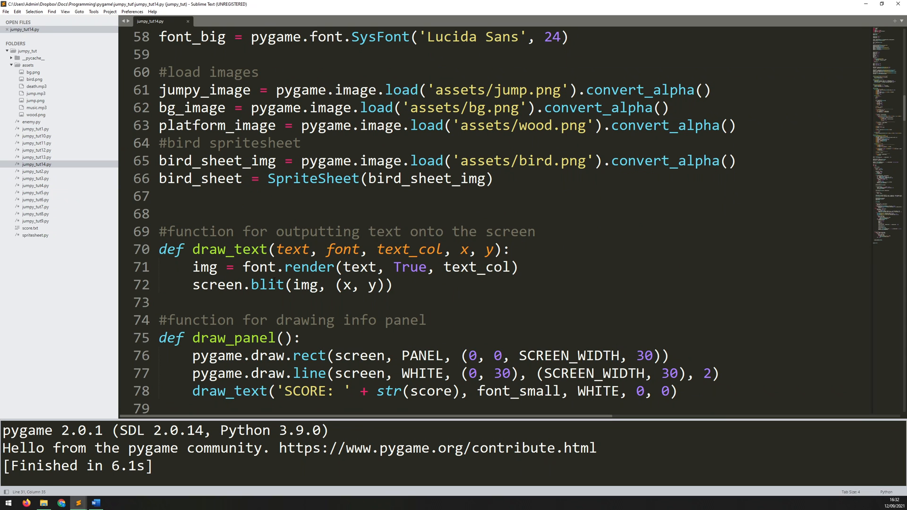
scroll(down, 3)
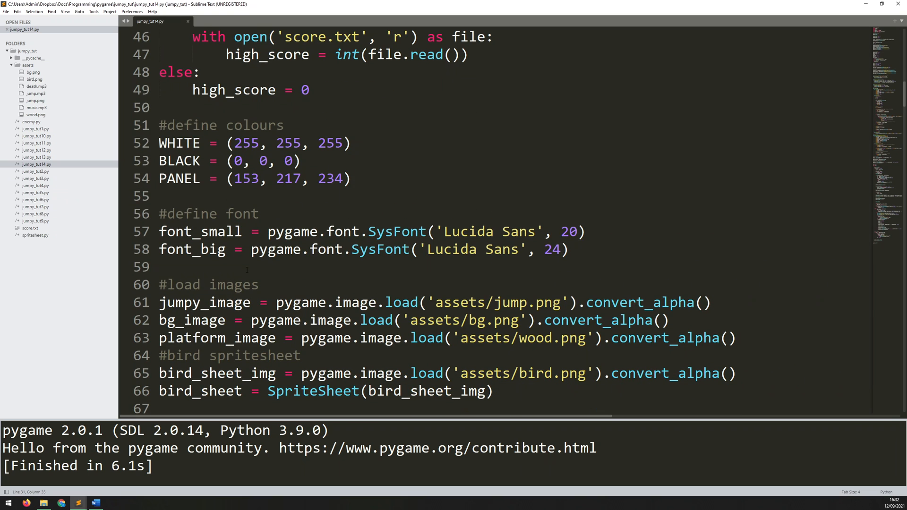
scroll(down, 3)
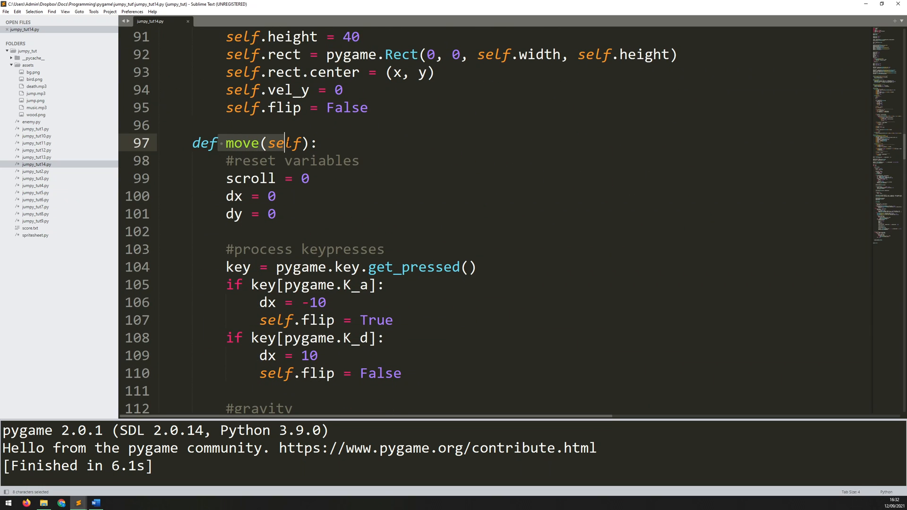
scroll(down, 3)
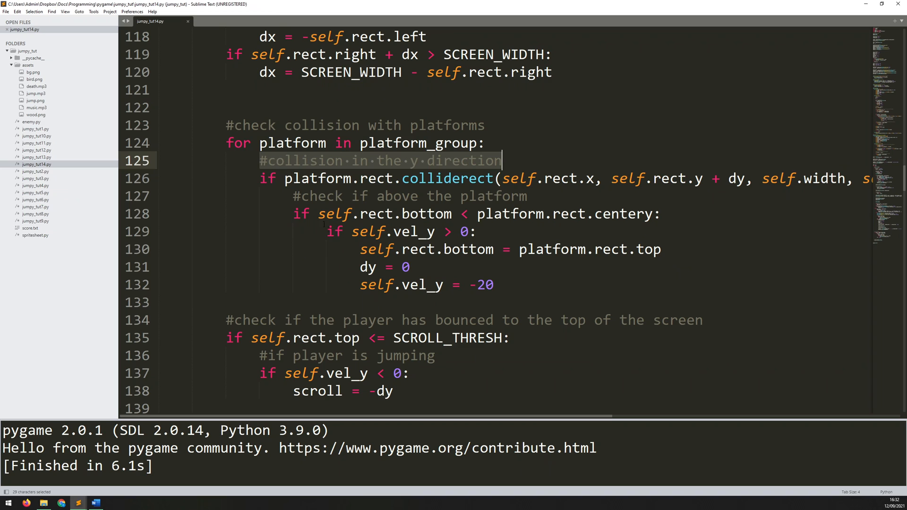
drag(502, 160, 494, 284)
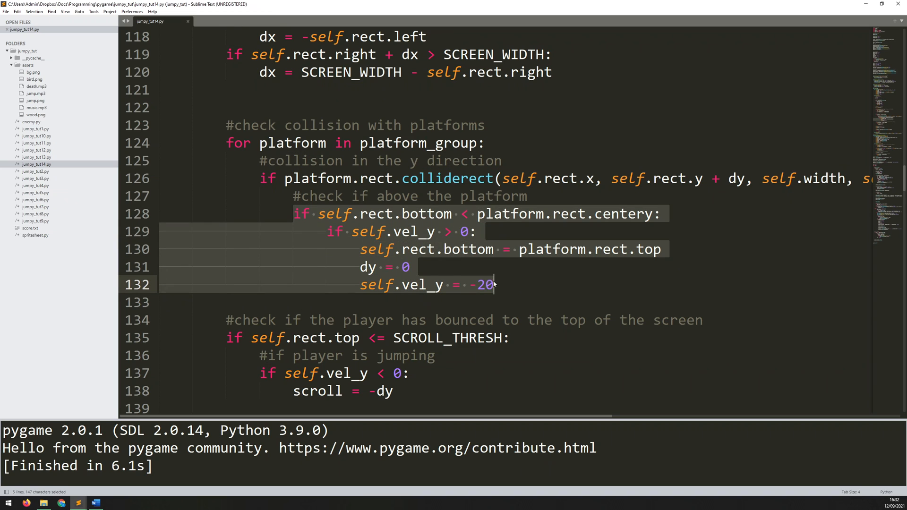
click(386, 266)
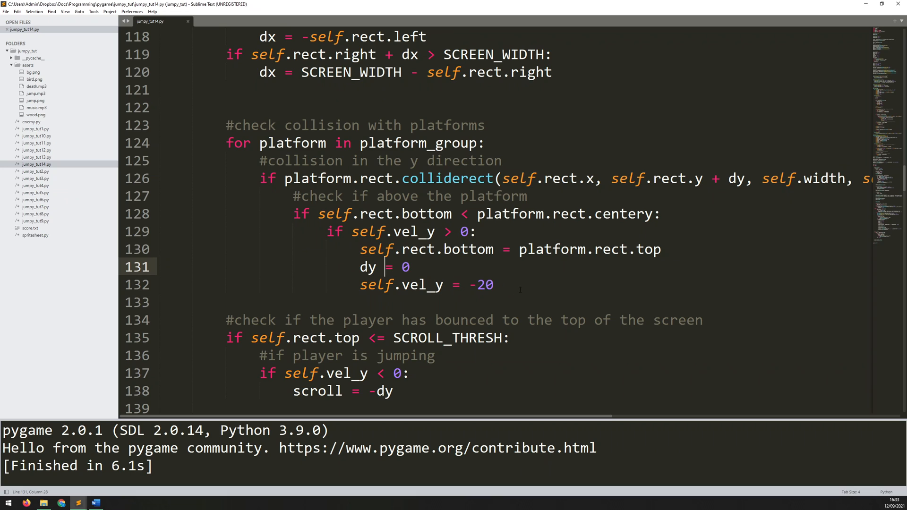
click(496, 284)
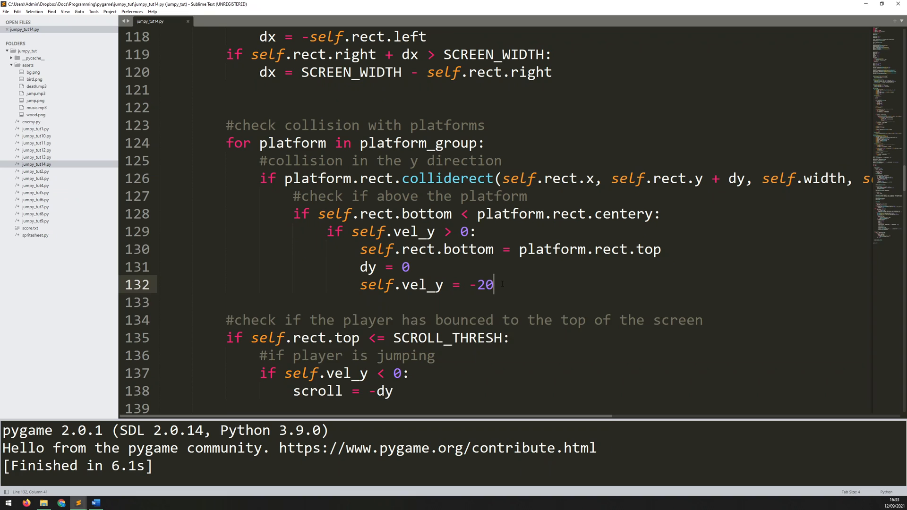
Add jump_fx.play() after self.vel_y = -20, comment out the music play line, and test-run Jumpy.
text(ju)
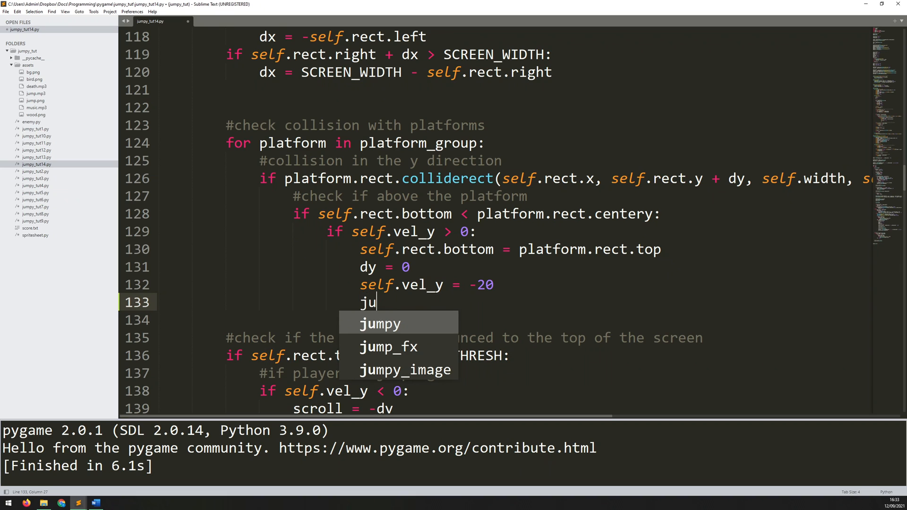
text(mp_)
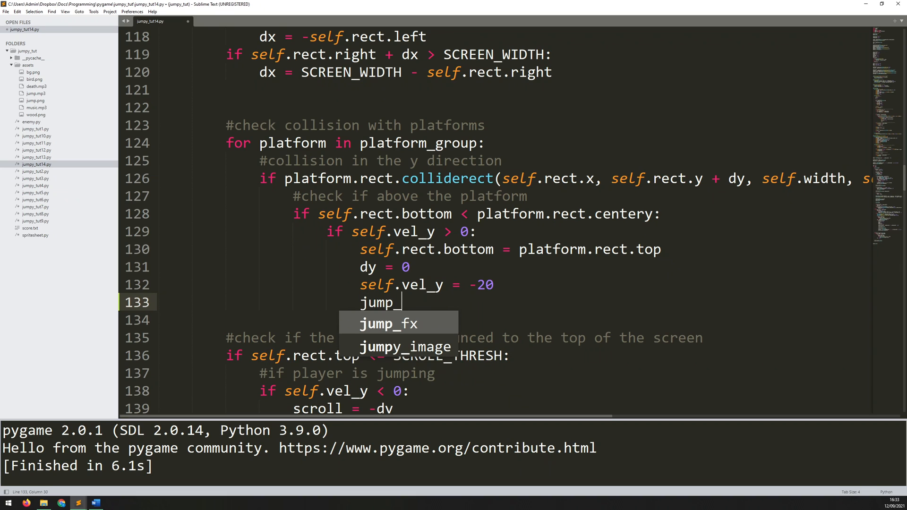
text(fx.pla)
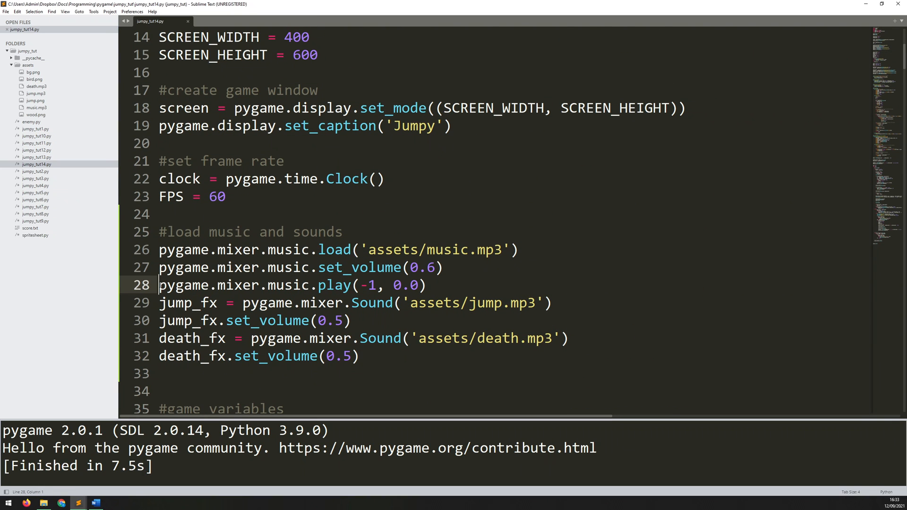
text(#)
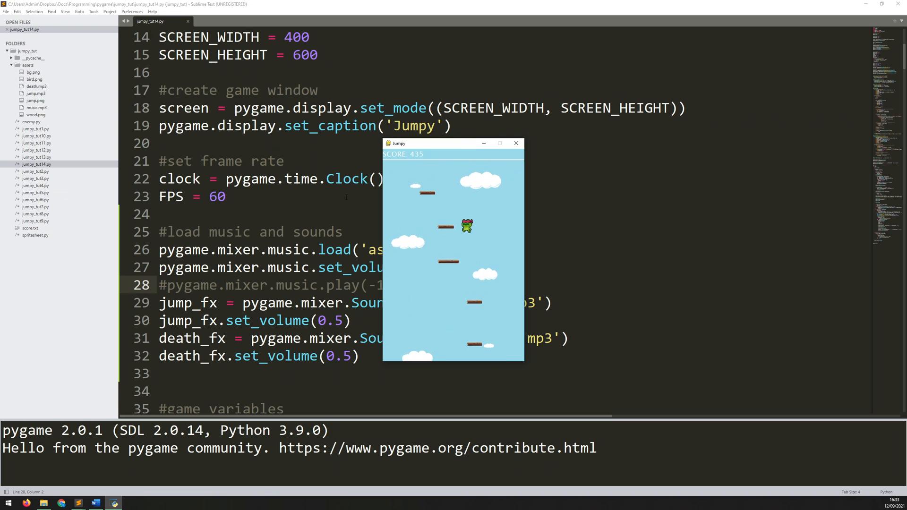
click(514, 143)
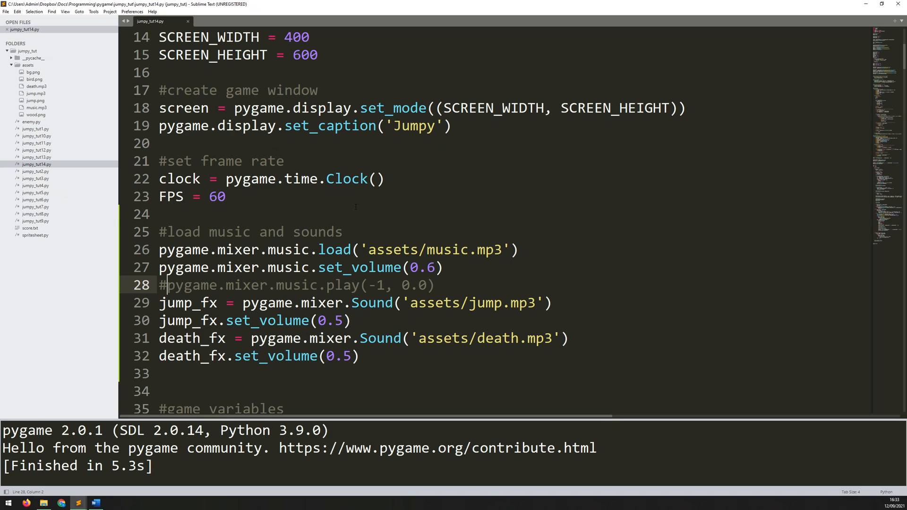
Insert death_fx.play() after the game_over = True lines in the game-over checks.
double_click(191, 338)
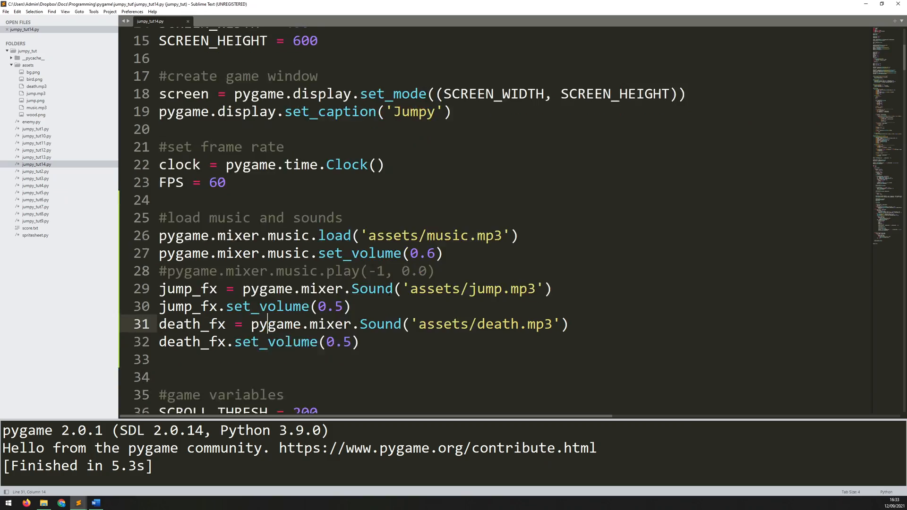
scroll(down, 3)
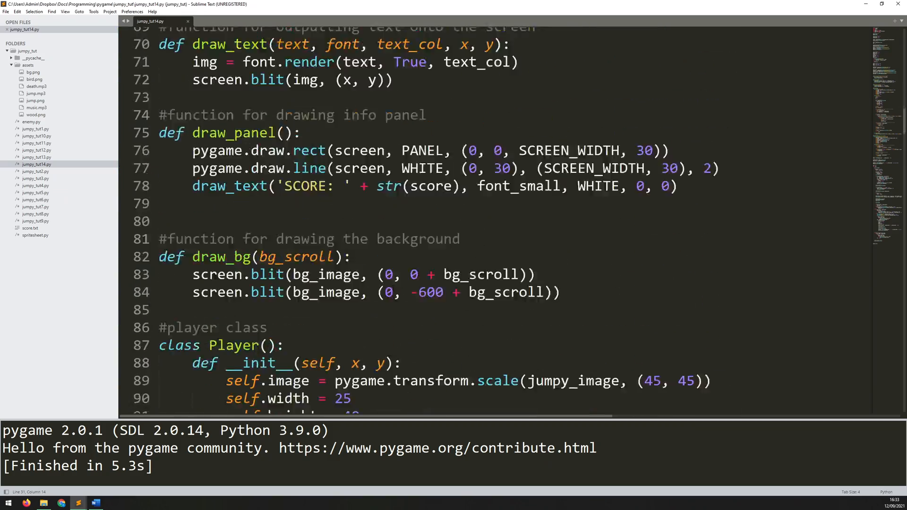
scroll(down, 3)
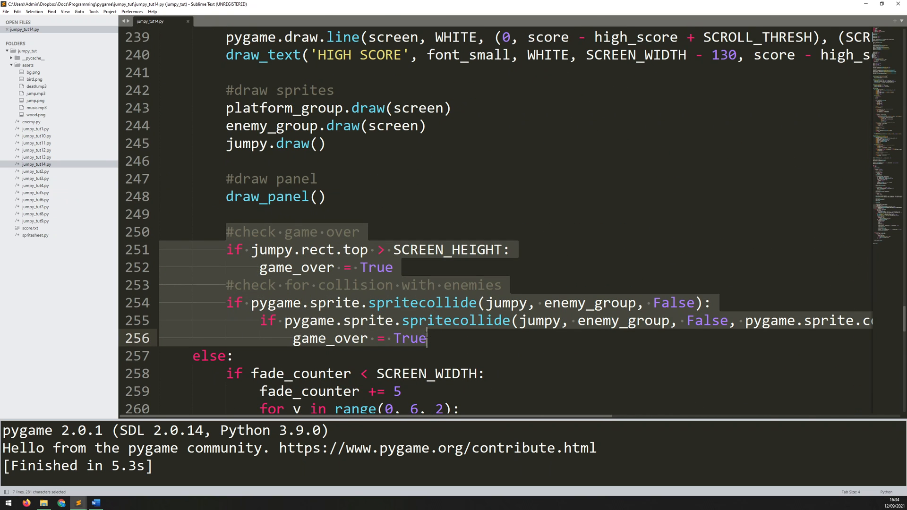
click(268, 249)
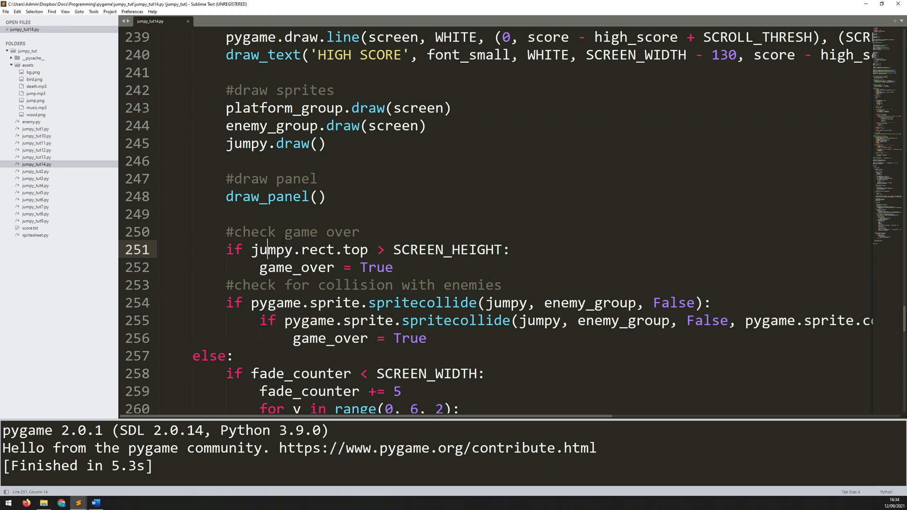
drag(250, 249, 392, 268)
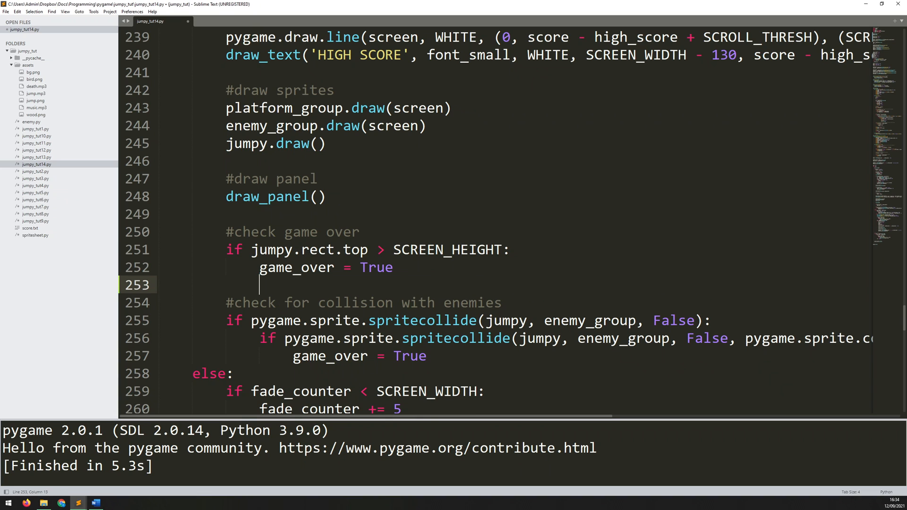
text(death_fx.play()
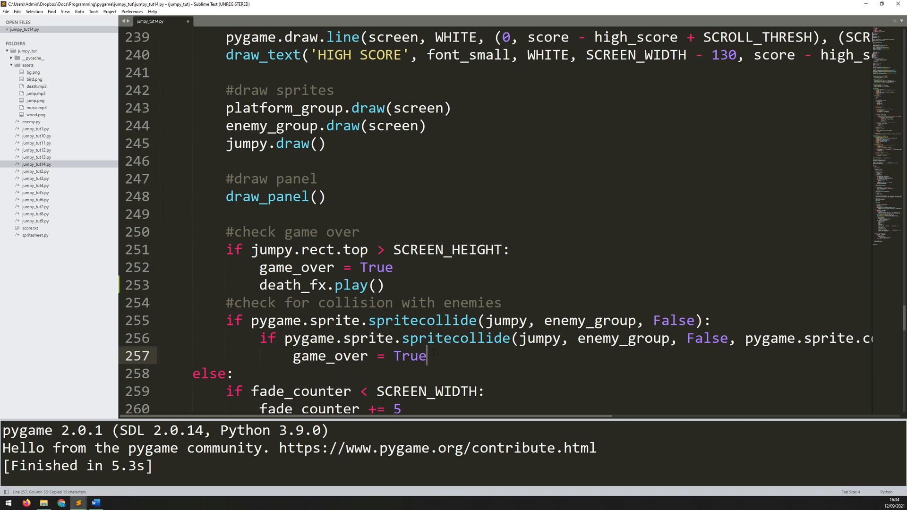
text(death_fx.play())
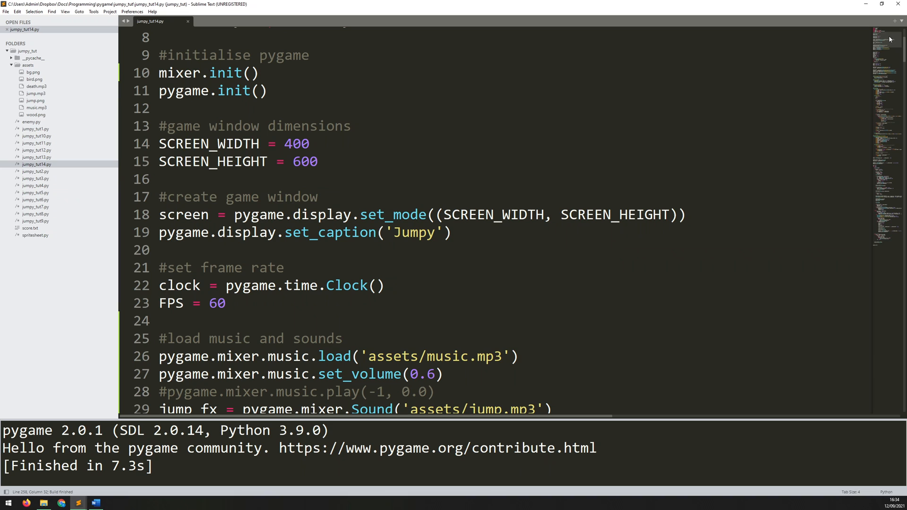
scroll(down, 3)
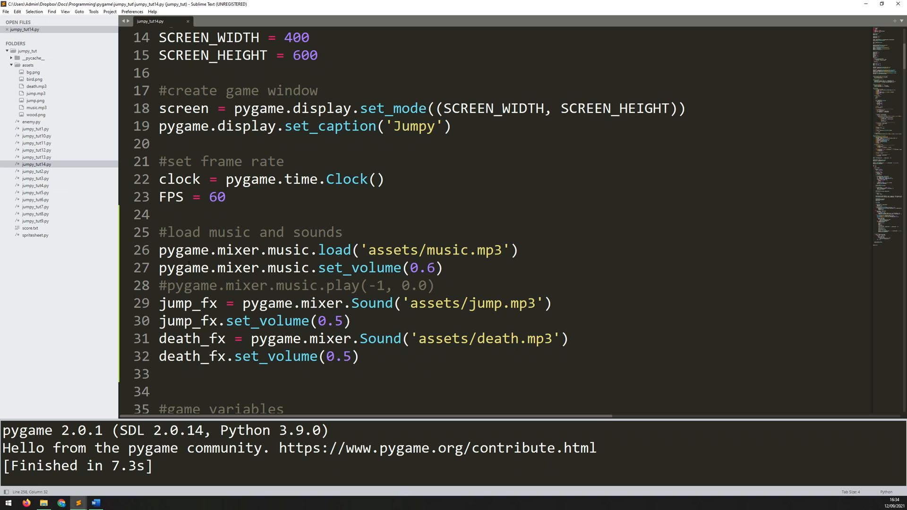
click(164, 286)
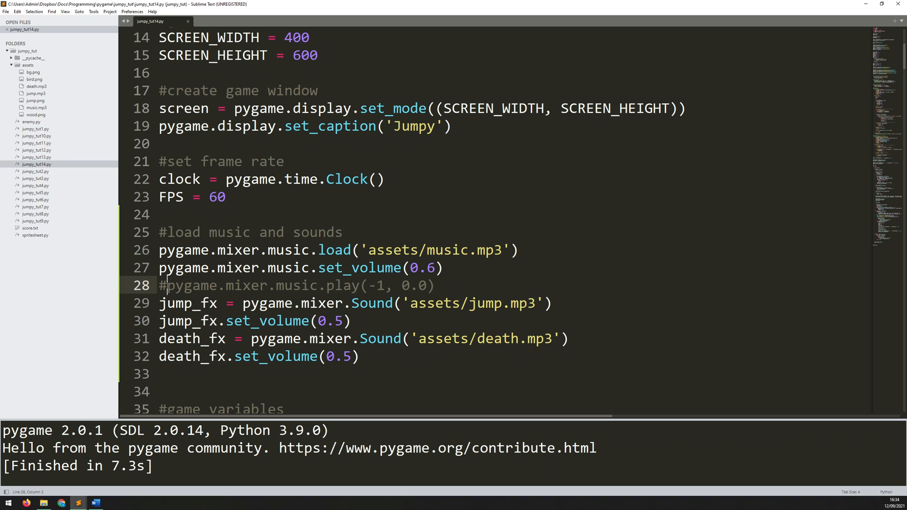